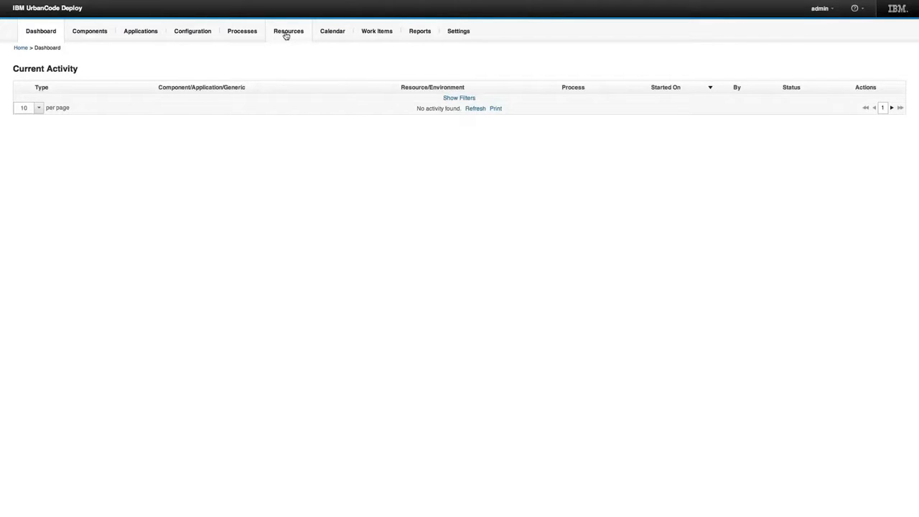
Go to the Resources page listing the JPetStoreResource group and its two training agents.
left_click(287, 32)
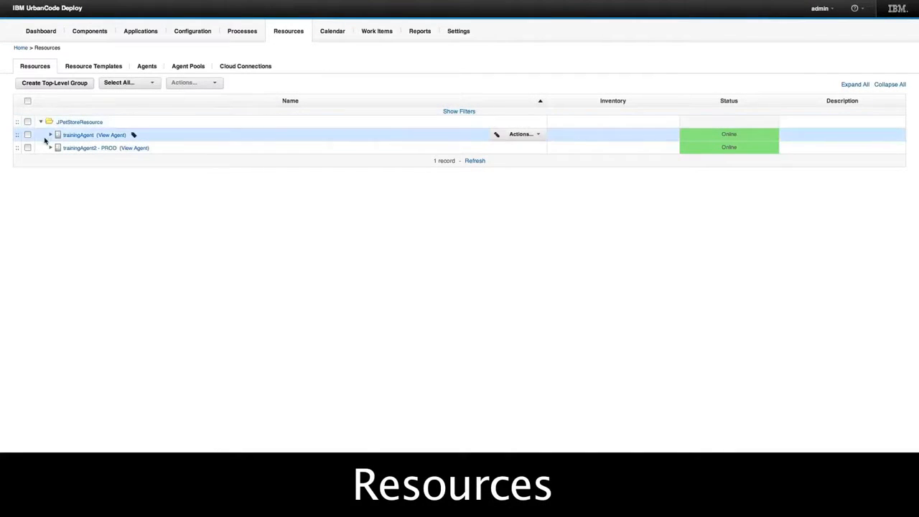
mouse_move(78, 148)
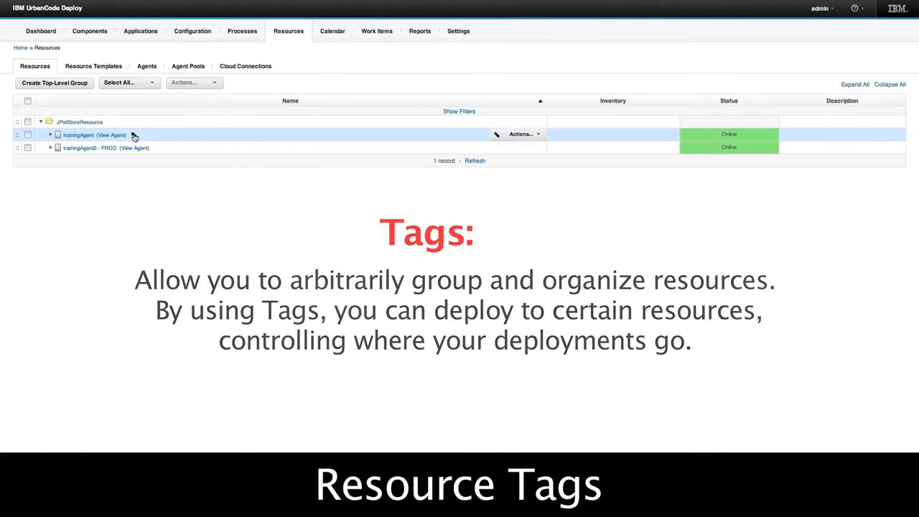
Attempt a tag on trainingAgent, hit the missing-colour warning and cancel it.
left_click(523, 135)
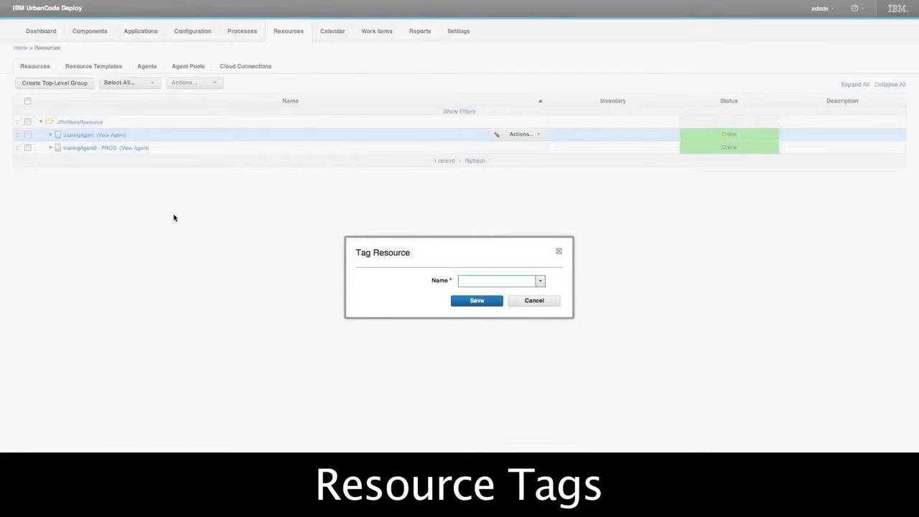
type("B")
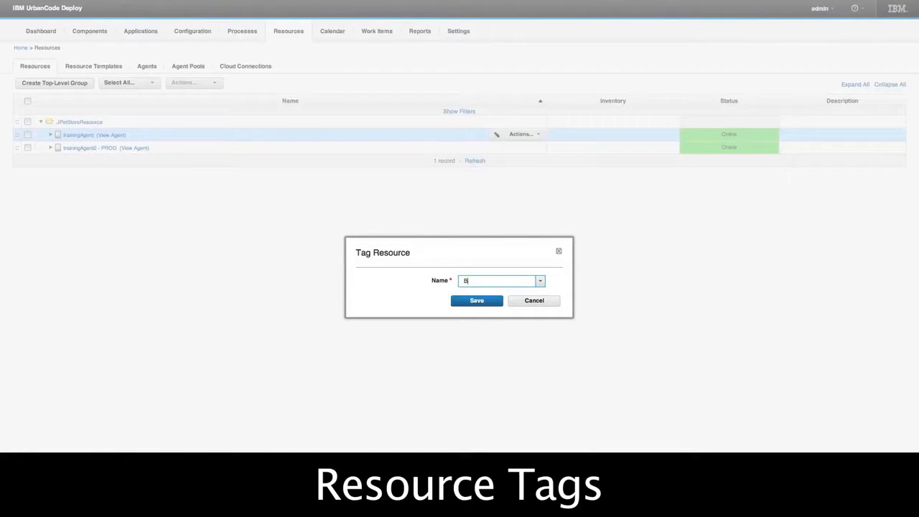
left_click(476, 301)
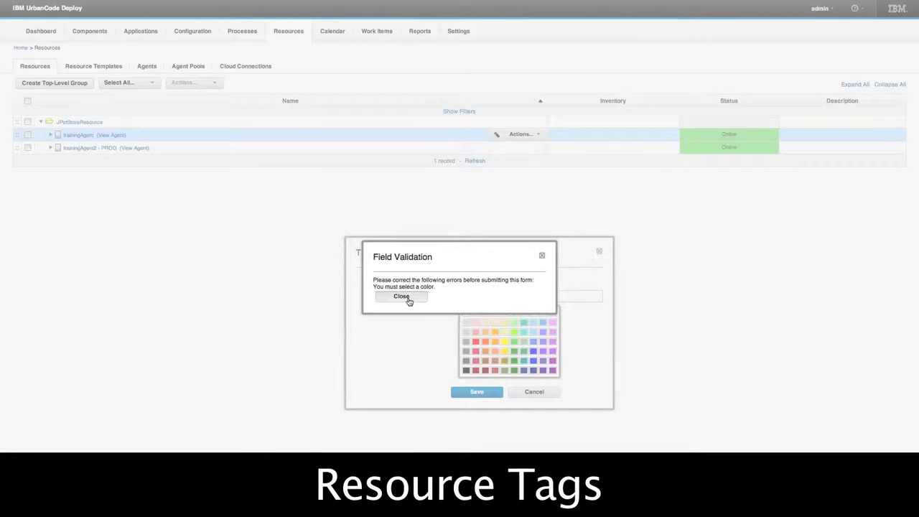
left_click(401, 296)
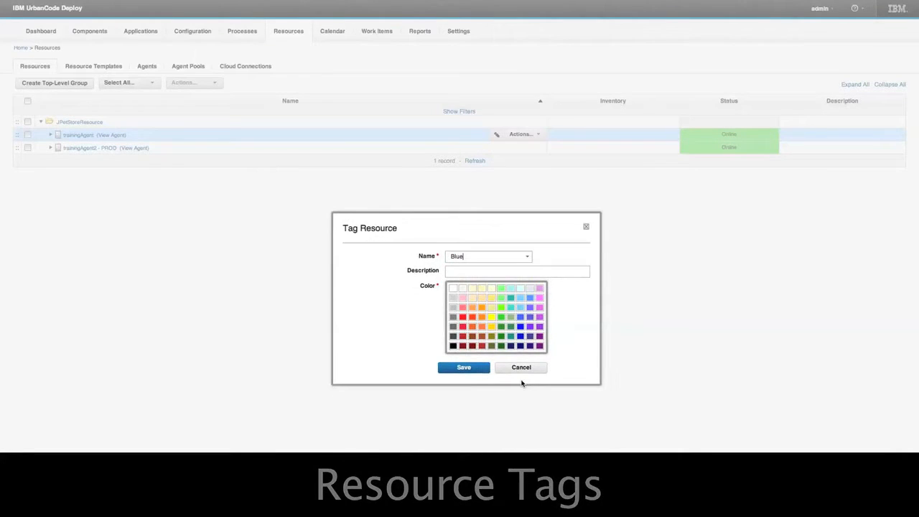
left_click(462, 368)
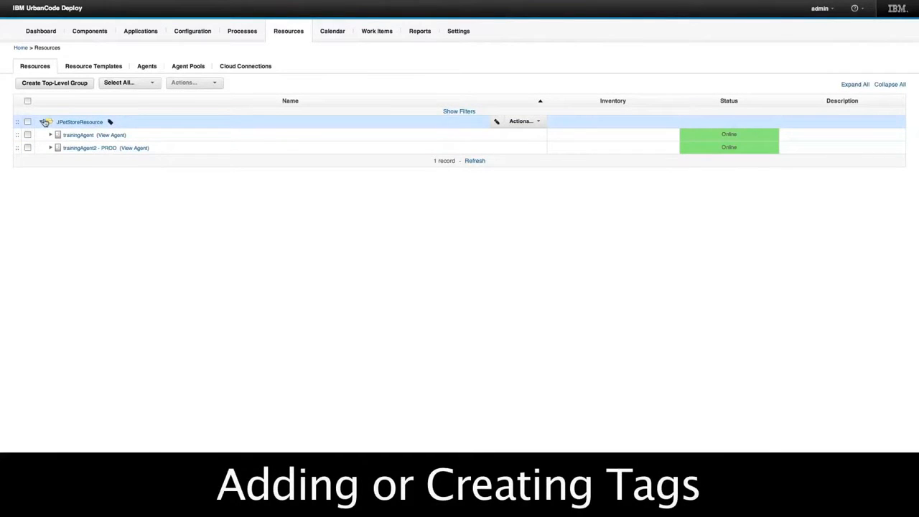
Create and save a blue-coloured tag named Blue on trainingAgent.
left_click(41, 121)
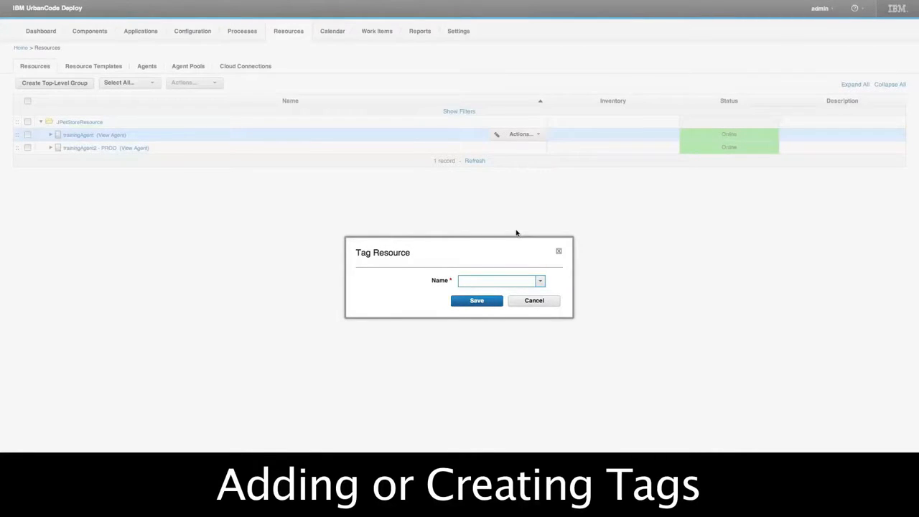
type("Blue")
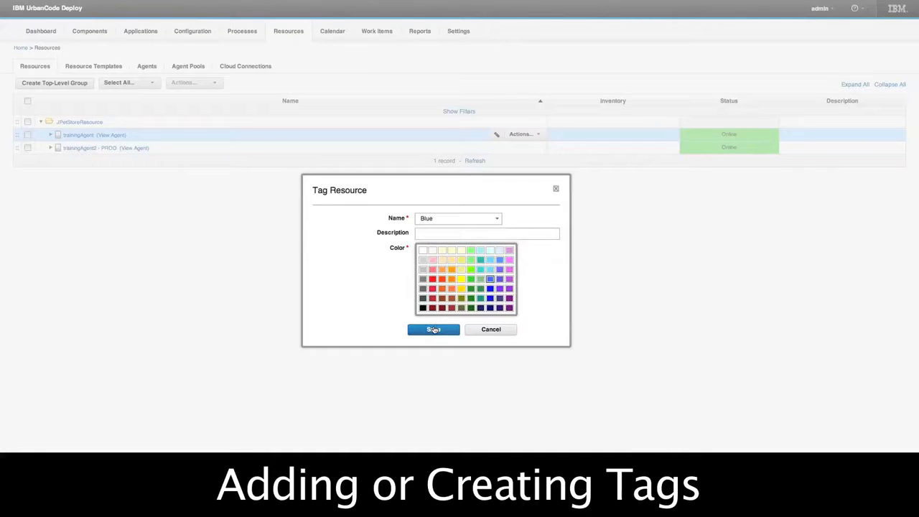
left_click(434, 329)
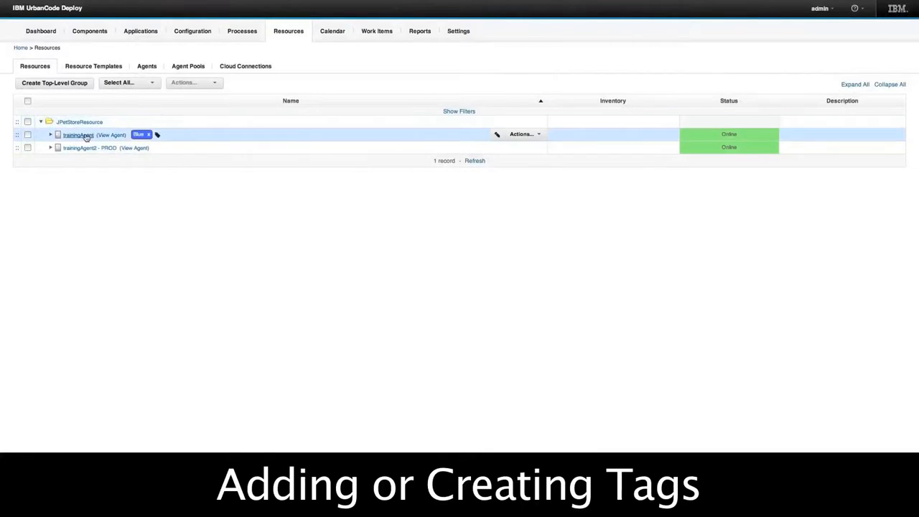
mouse_move(122, 141)
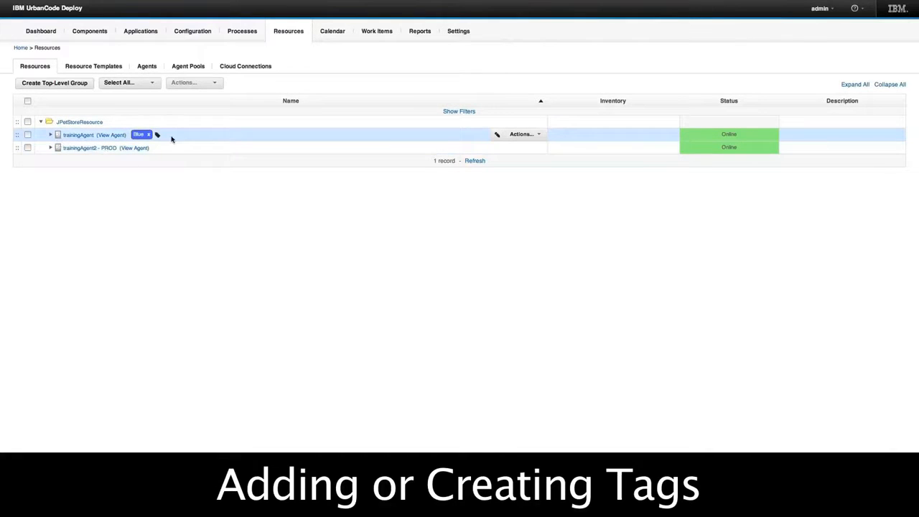
Add a red-coloured Red tag to trainingAgent.
left_click(158, 135)
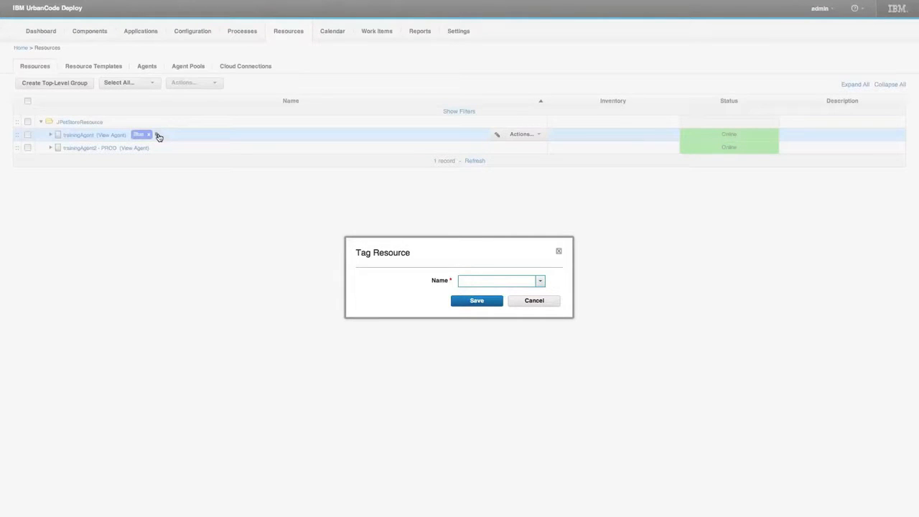
type("Red")
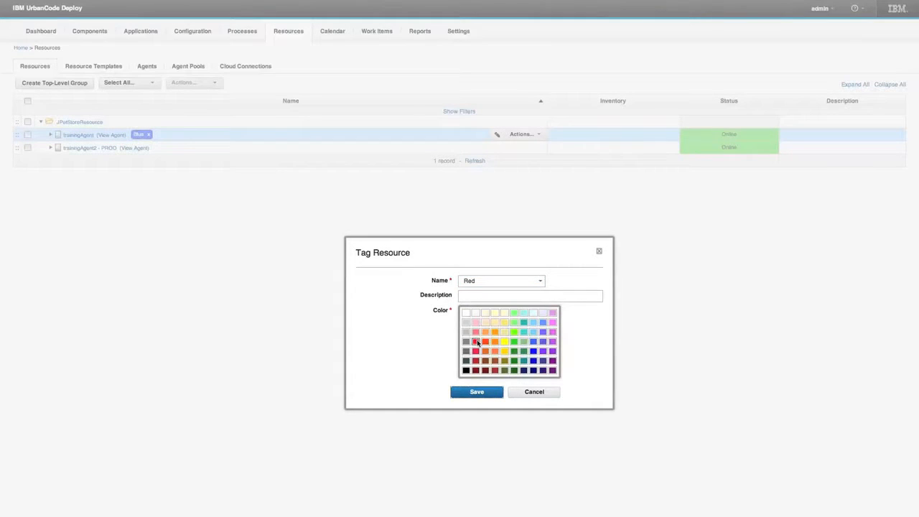
left_click(477, 391)
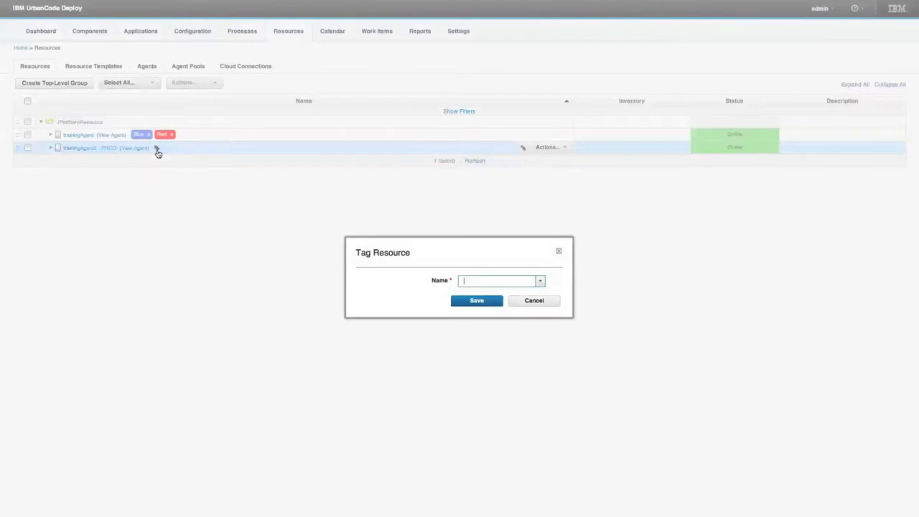
Add a green-coloured Green tag to the PROD training agent.
type("G")
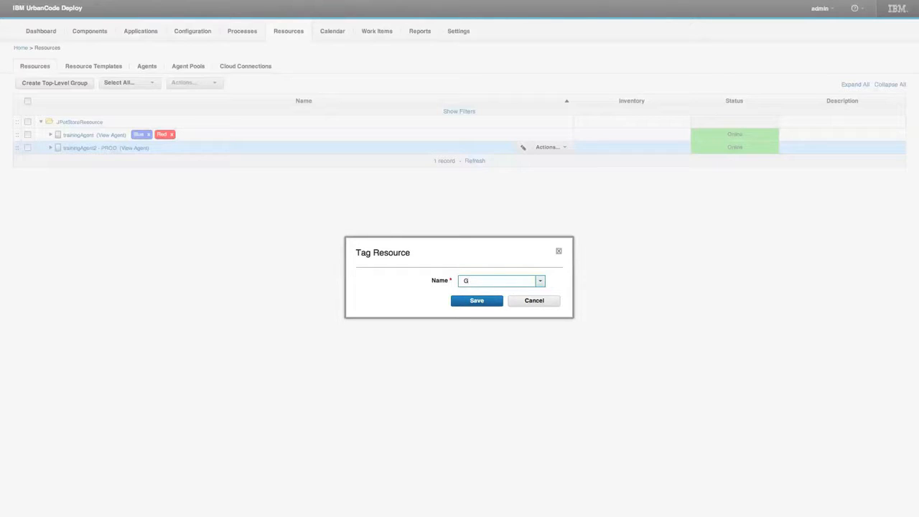
type("reen")
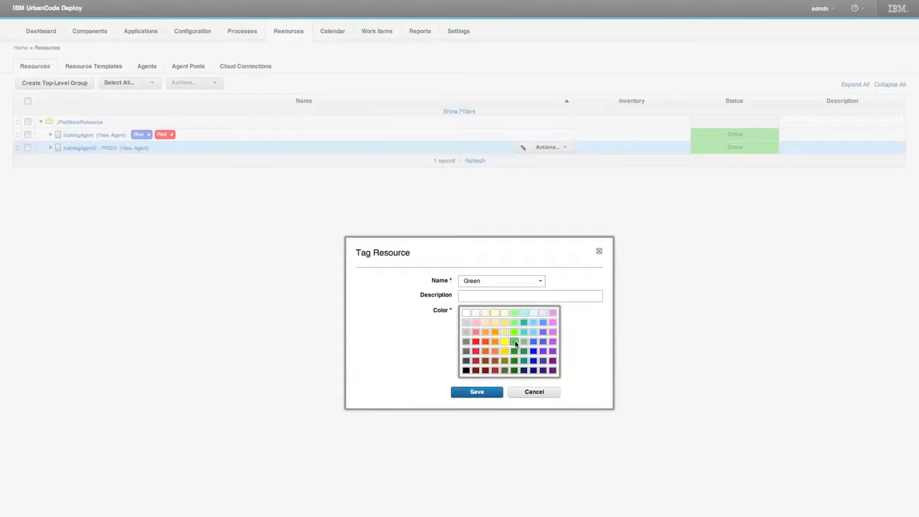
left_click(477, 391)
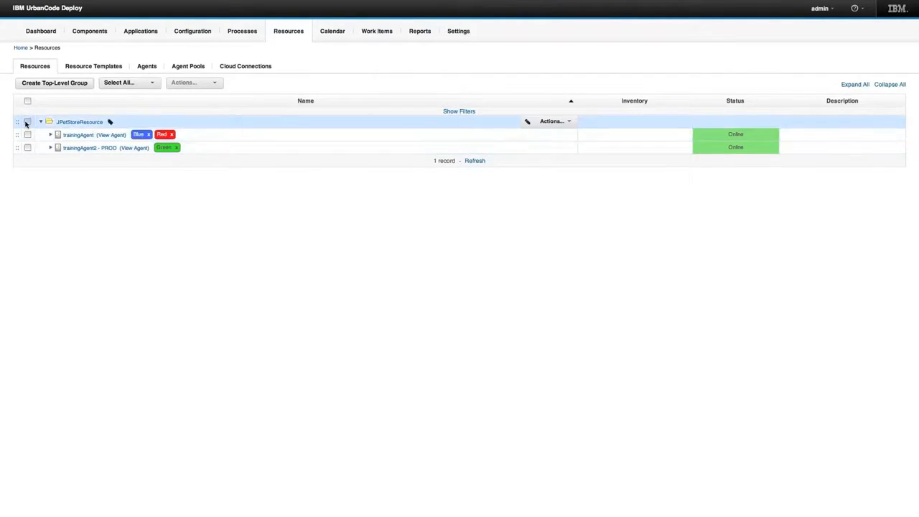
left_click(28, 121)
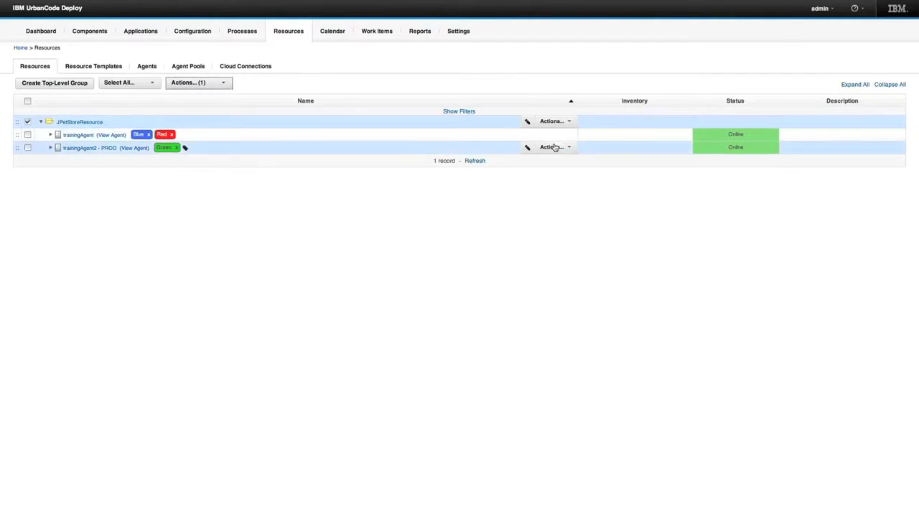
left_click(553, 121)
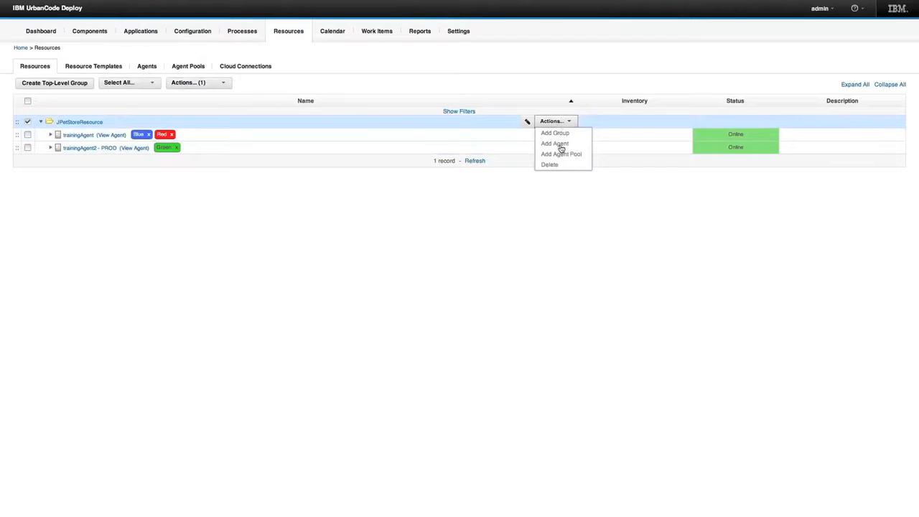
left_click(555, 143)
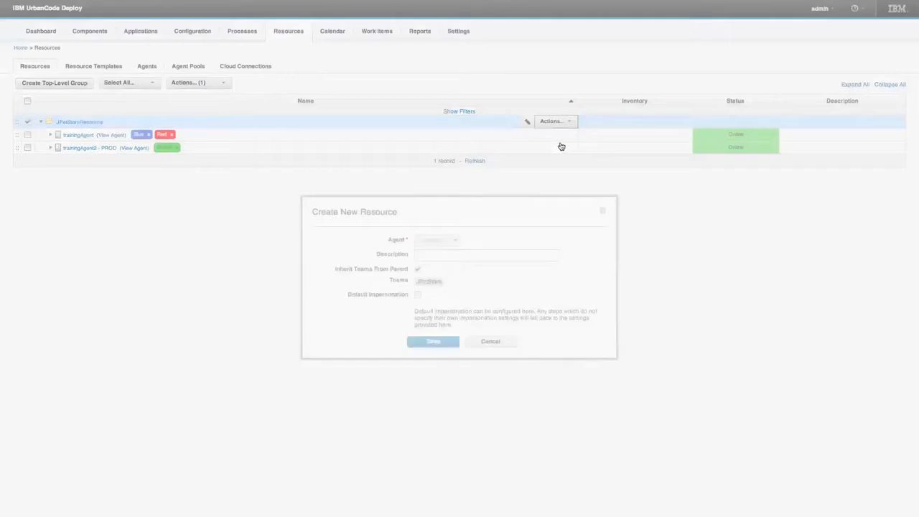
left_click(441, 232)
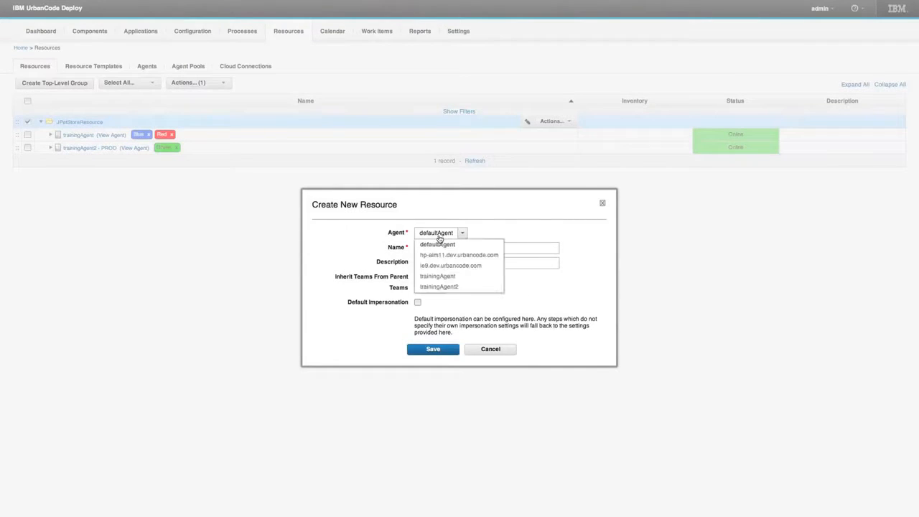
left_click(436, 244)
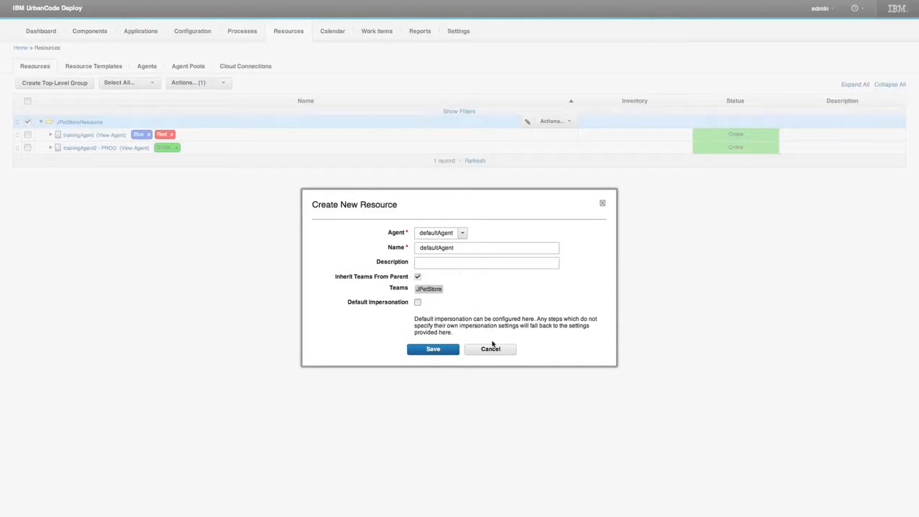
left_click(490, 349)
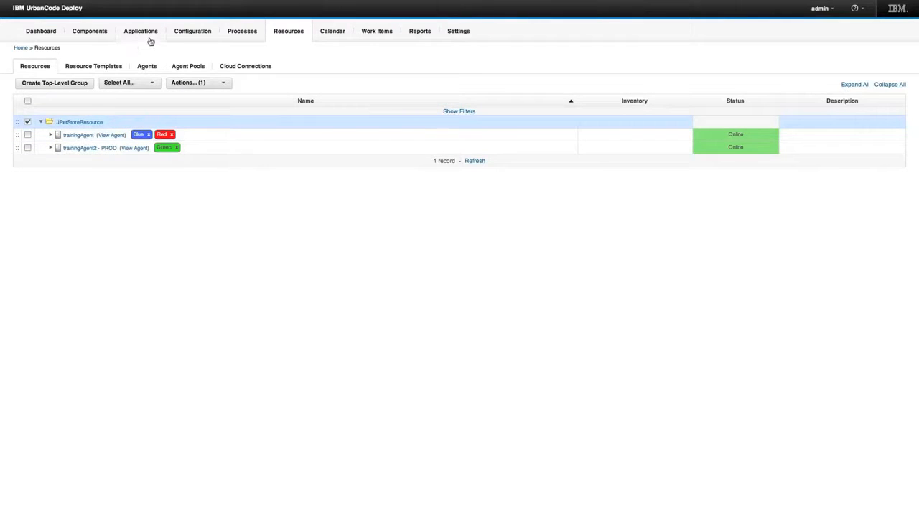
Go to JPetStore-Application's DEV environment resources and start tagging trainingAgent.
left_click(141, 32)
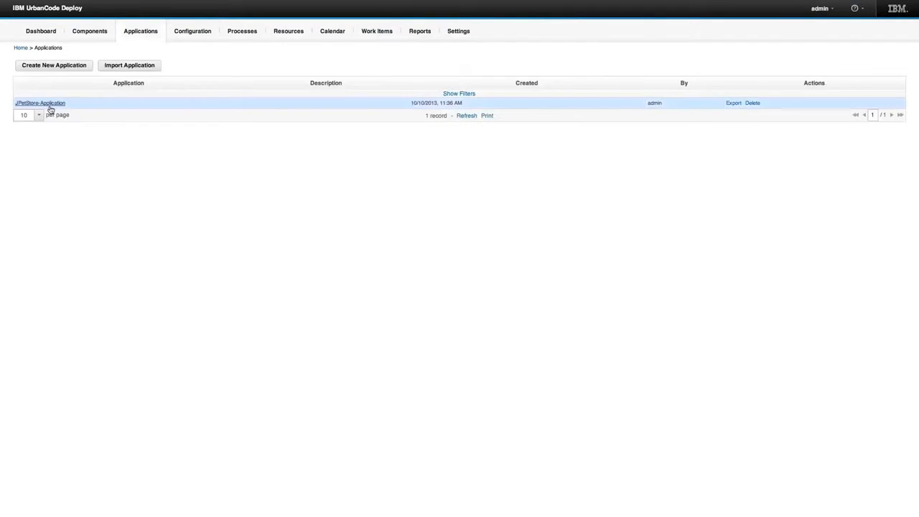
left_click(40, 103)
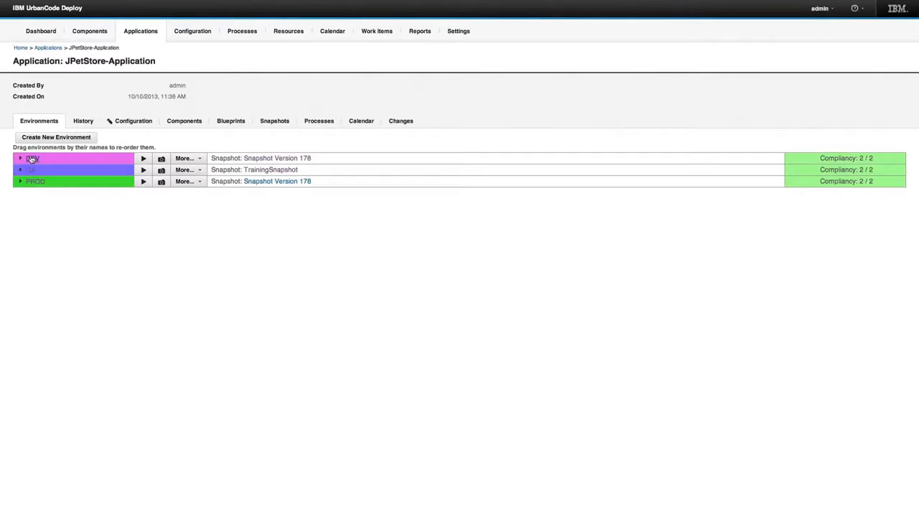
left_click(20, 158)
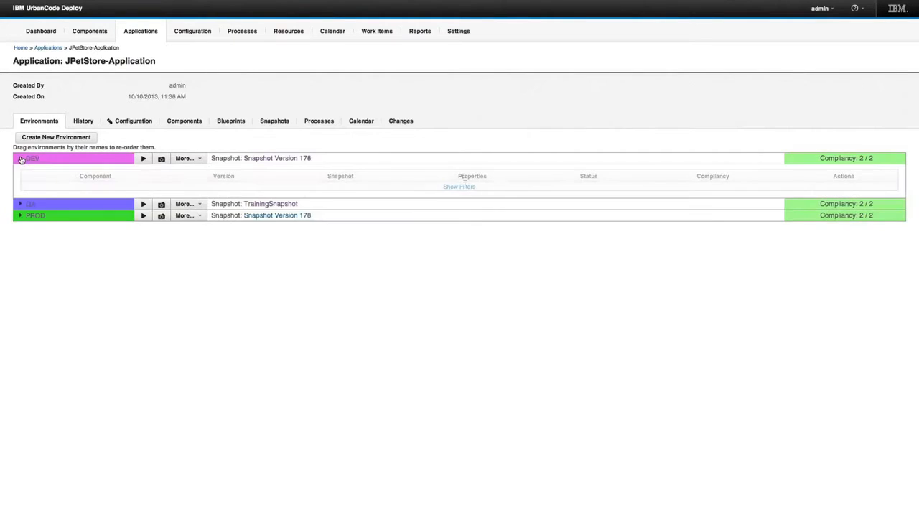
left_click(31, 158)
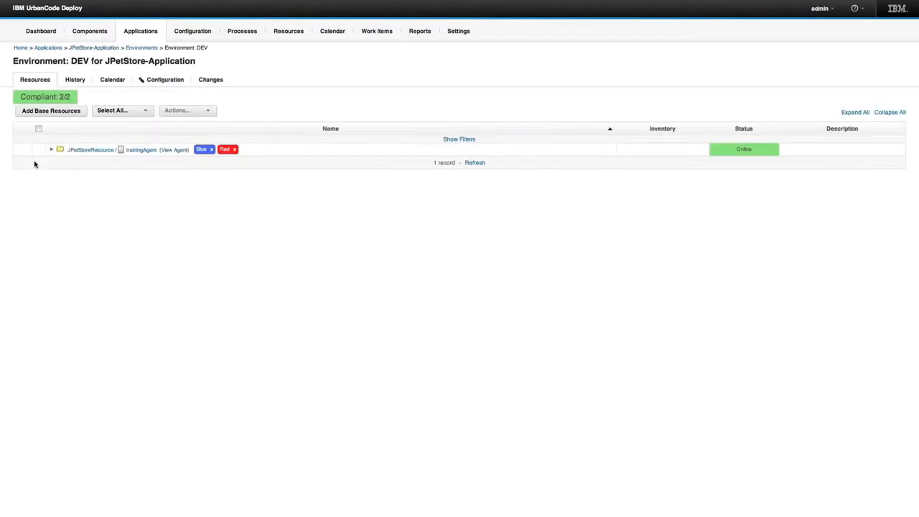
left_click(52, 150)
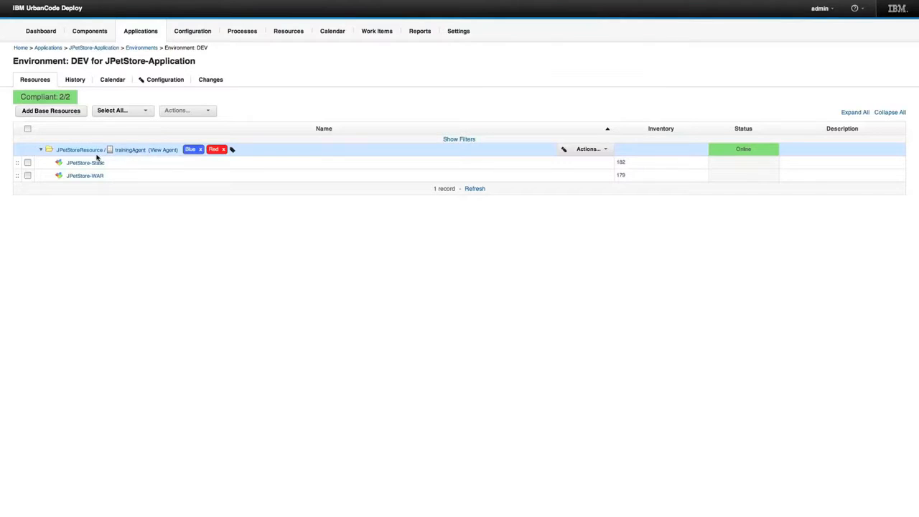
mouse_move(147, 150)
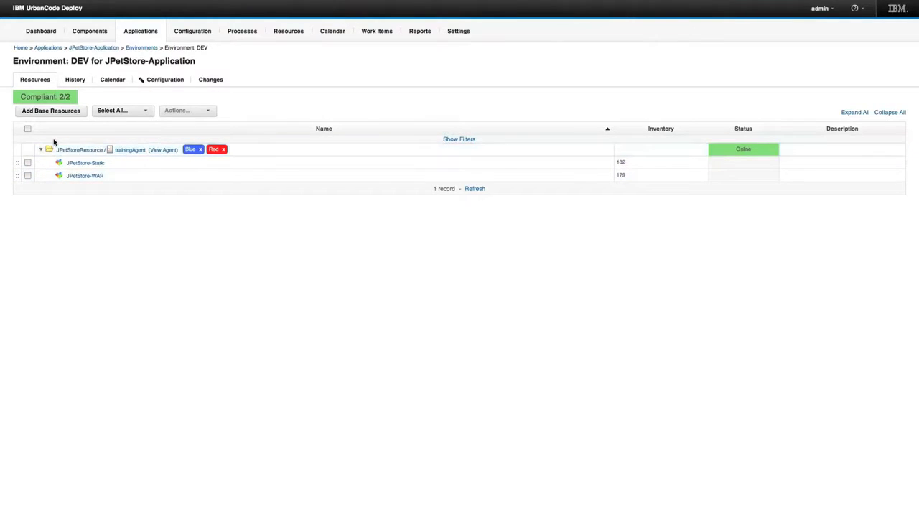
mouse_move(78, 148)
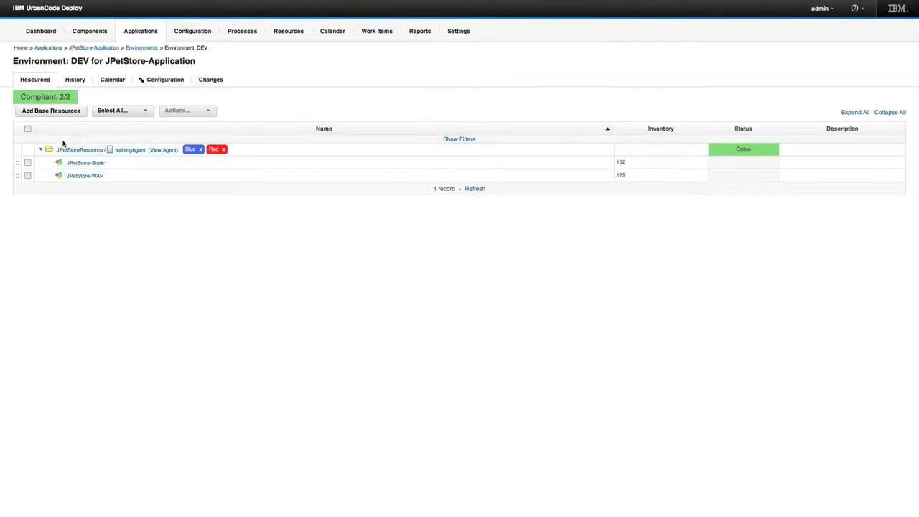
Add the trainingAgent3 - PROD base resource to the DEV environment.
left_click(50, 111)
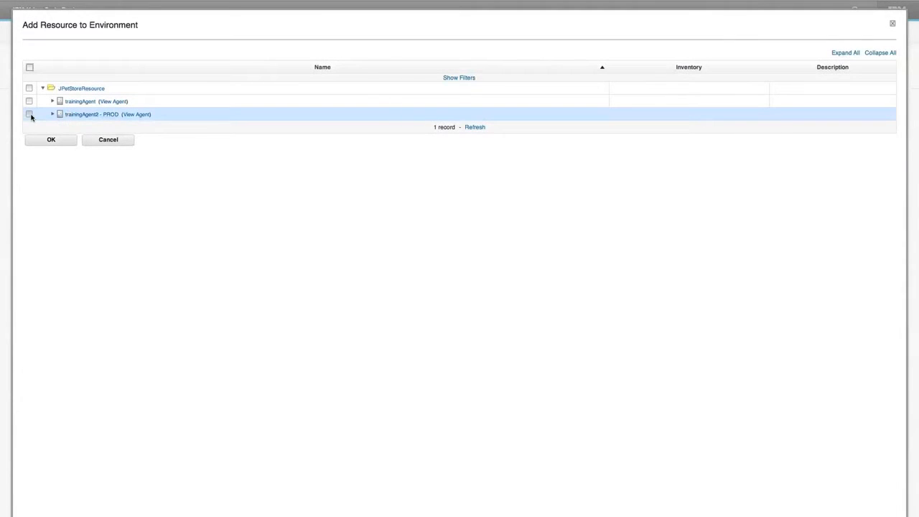
left_click(51, 139)
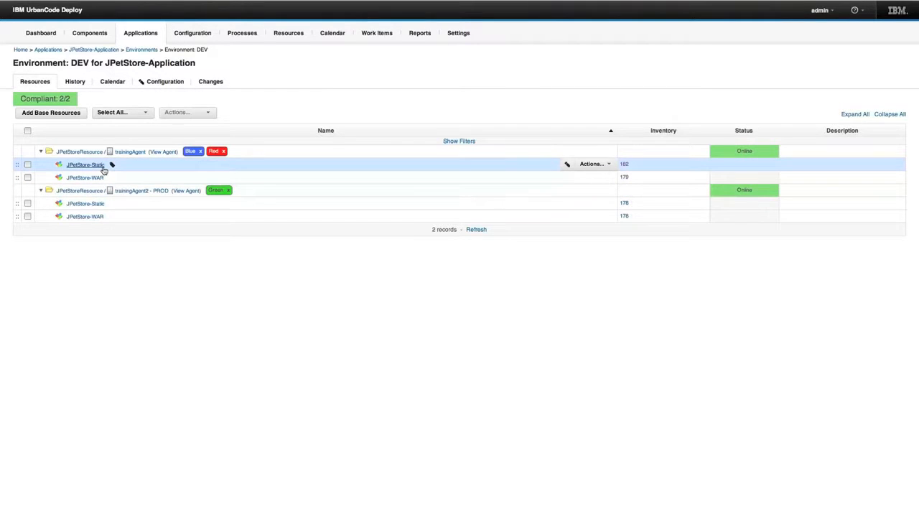
mouse_move(93, 178)
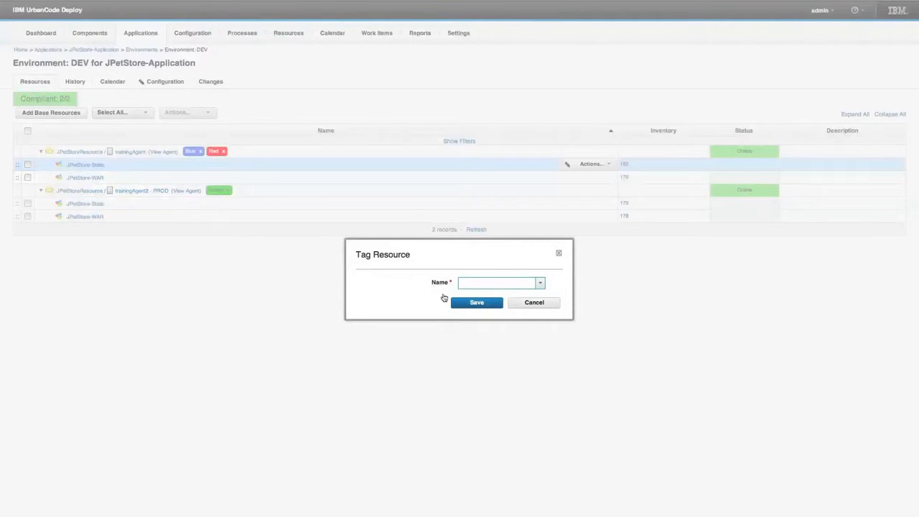
Tag trainingAgent's JPetStore-Static and JPetStore-WAR components Blue, past a missing-colour warning.
type("Blue")
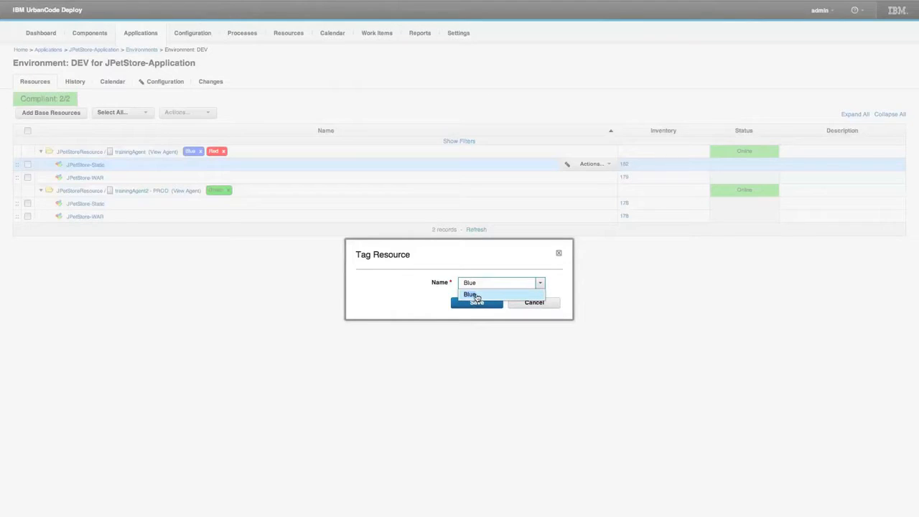
left_click(470, 294)
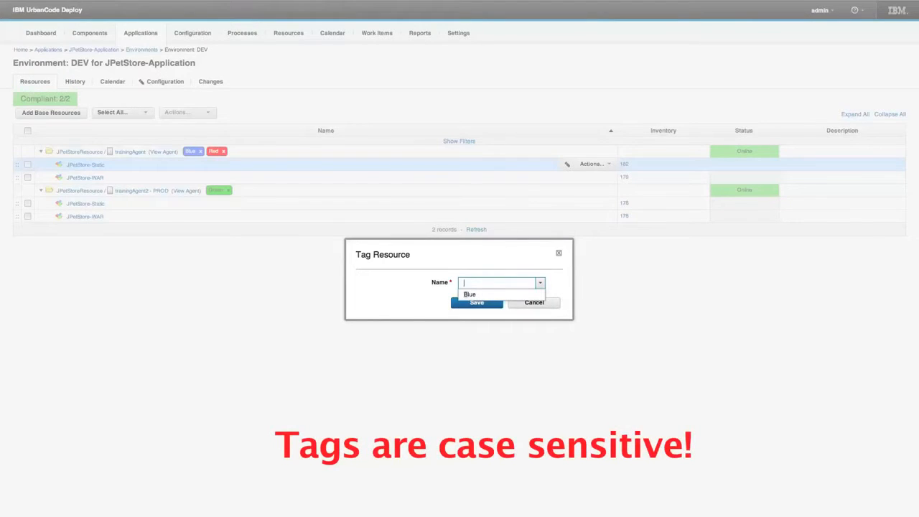
type("blue")
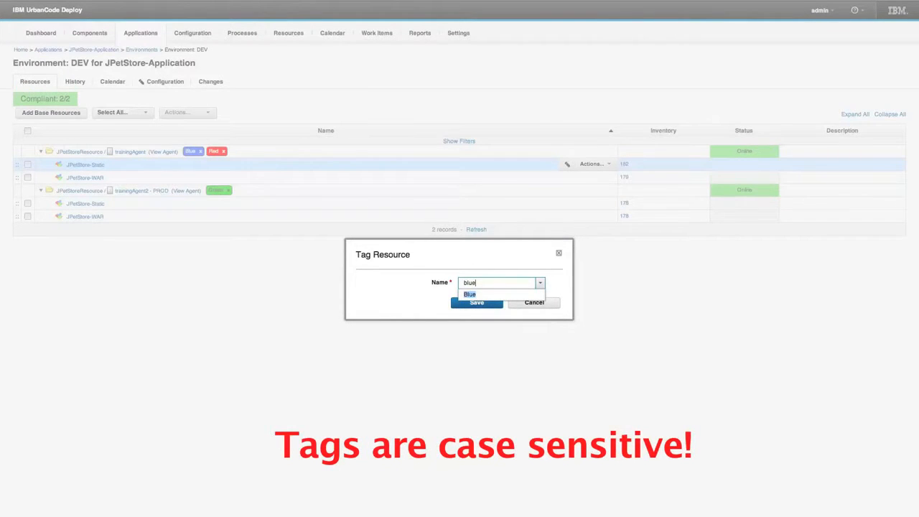
left_click(477, 302)
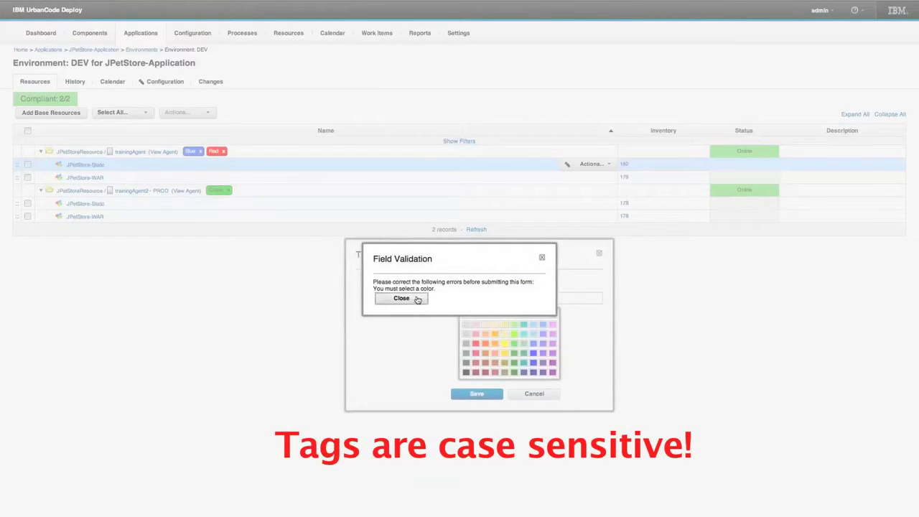
left_click(402, 298)
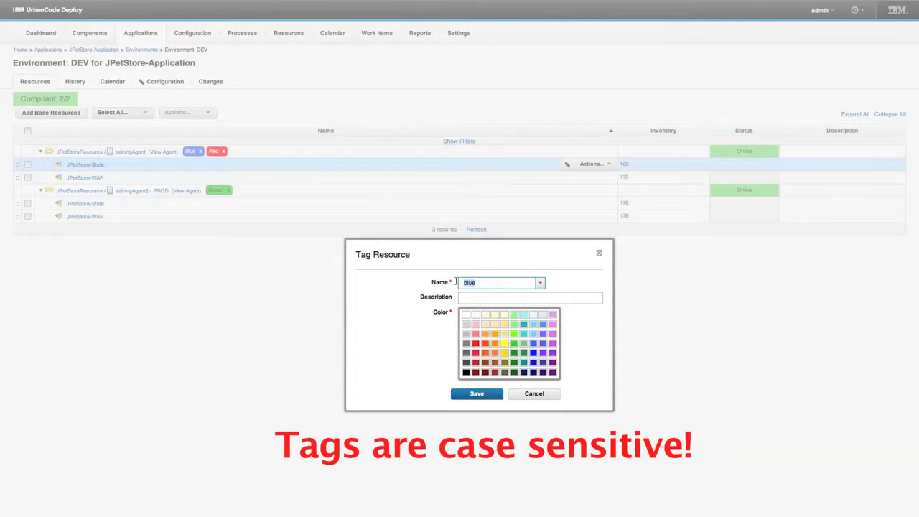
type("Blue")
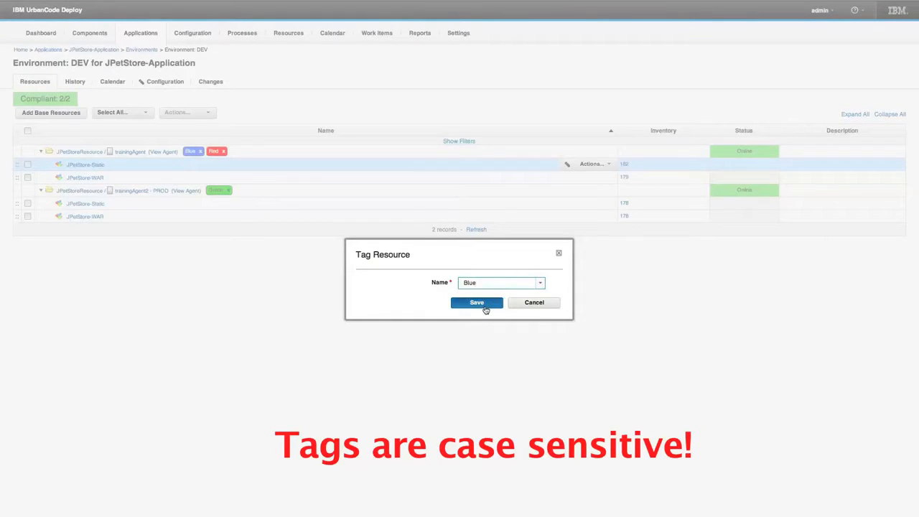
left_click(477, 302)
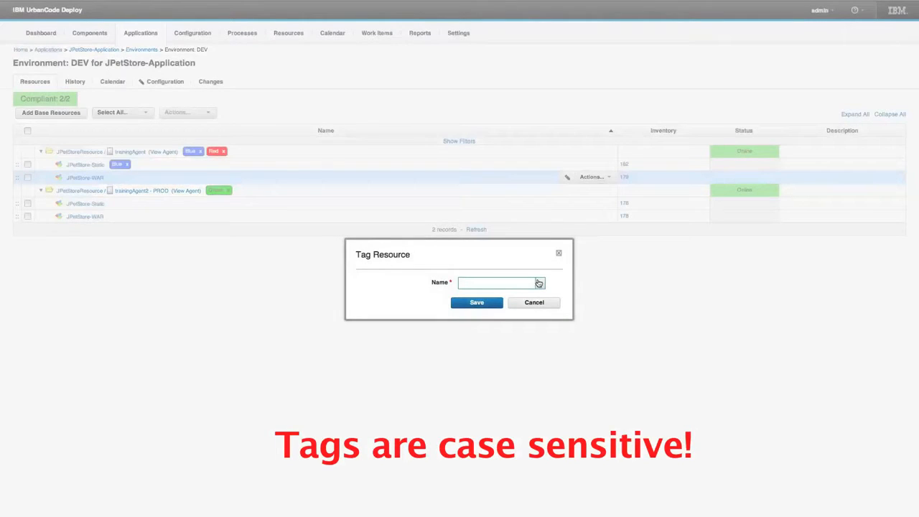
type("Blue")
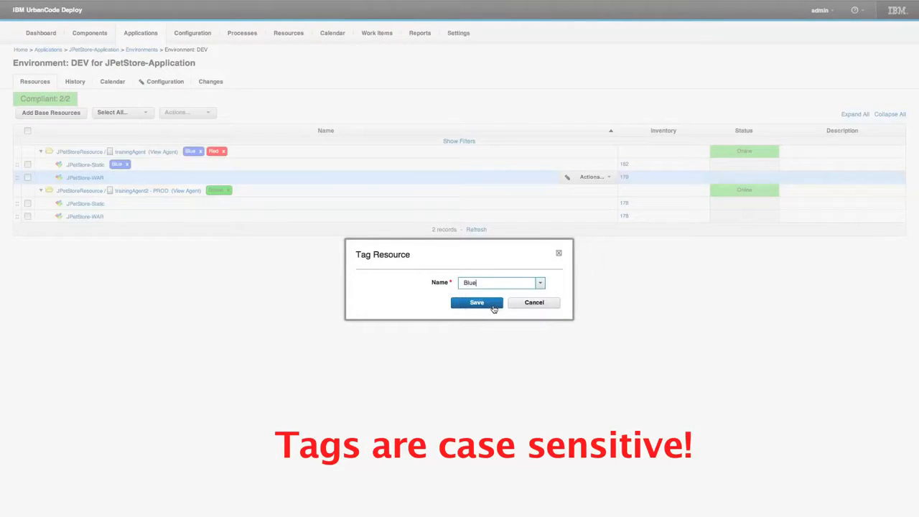
left_click(477, 301)
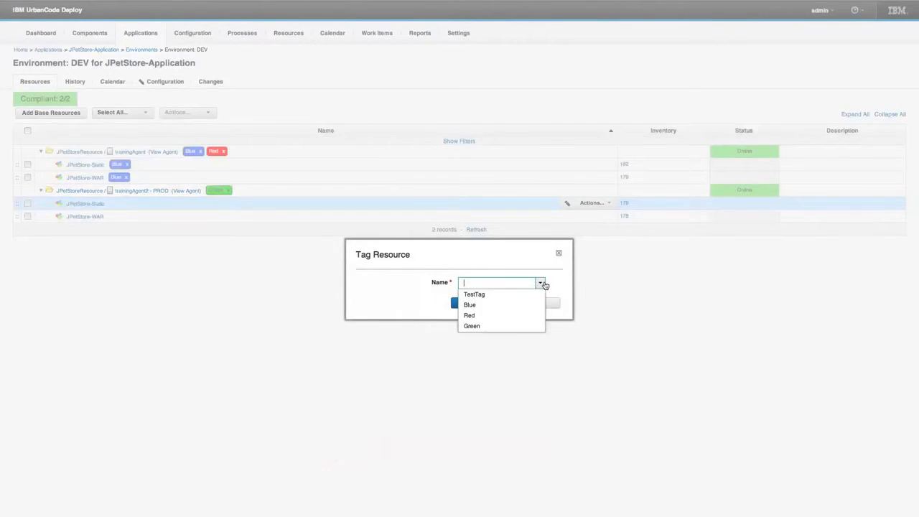
Tag trainingAgent3's JPetStore-Static and JPetStore-WAR components Green and return to the application overview.
left_click(471, 324)
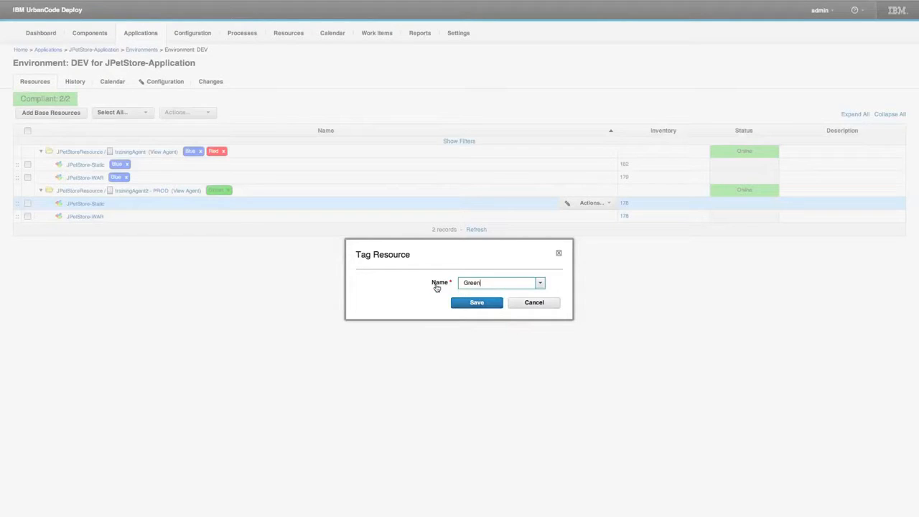
left_click(477, 302)
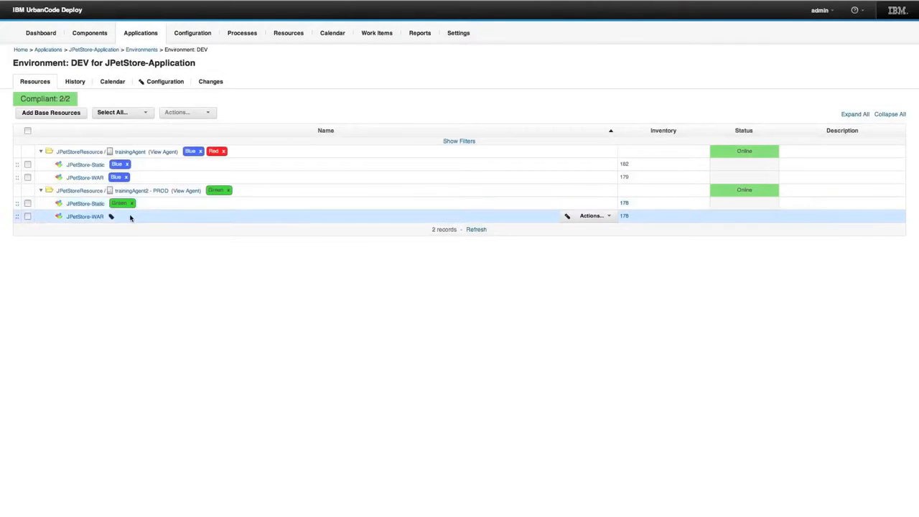
left_click(110, 215)
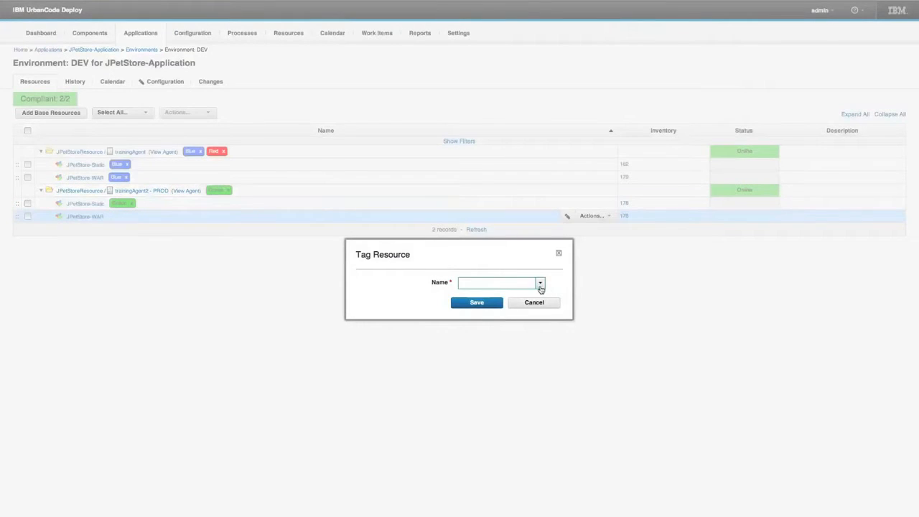
left_click(497, 281)
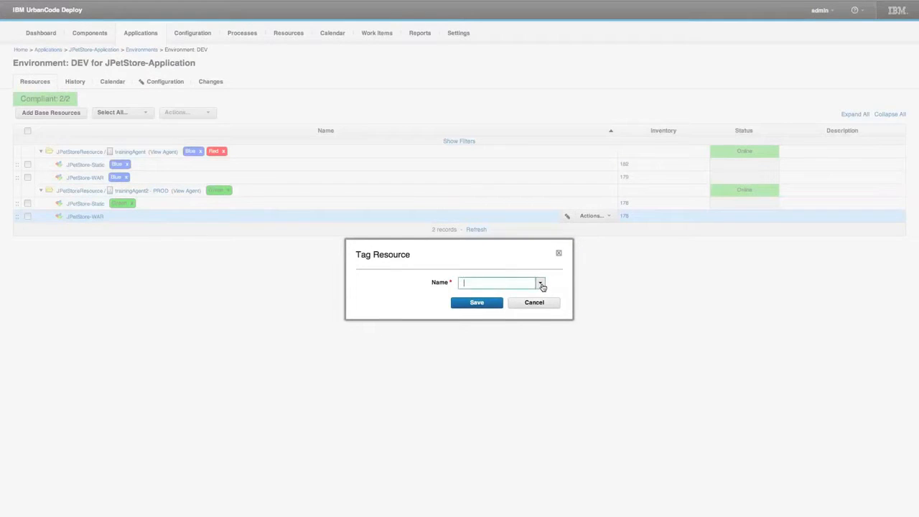
type("Green")
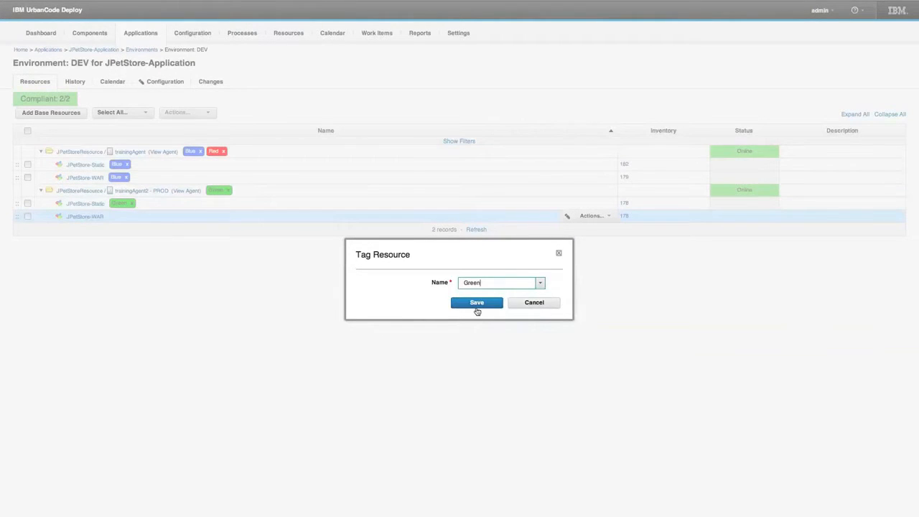
left_click(477, 301)
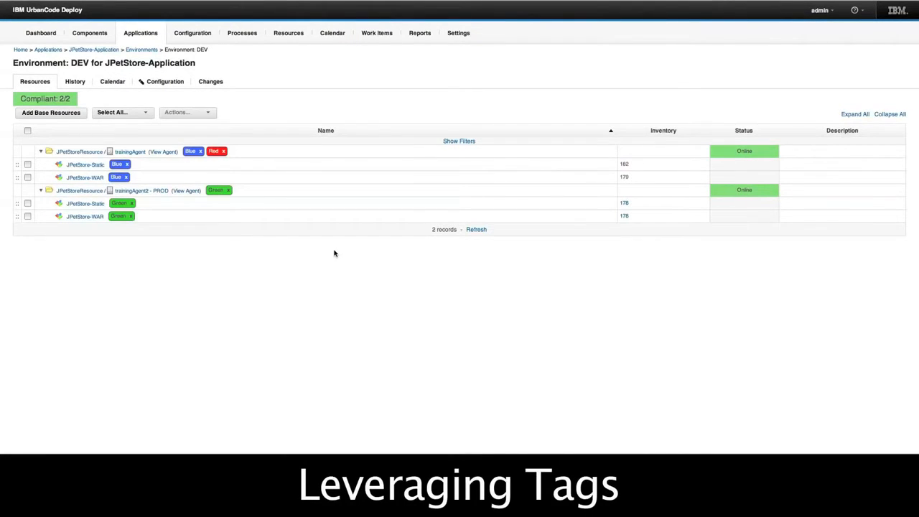
left_click(94, 49)
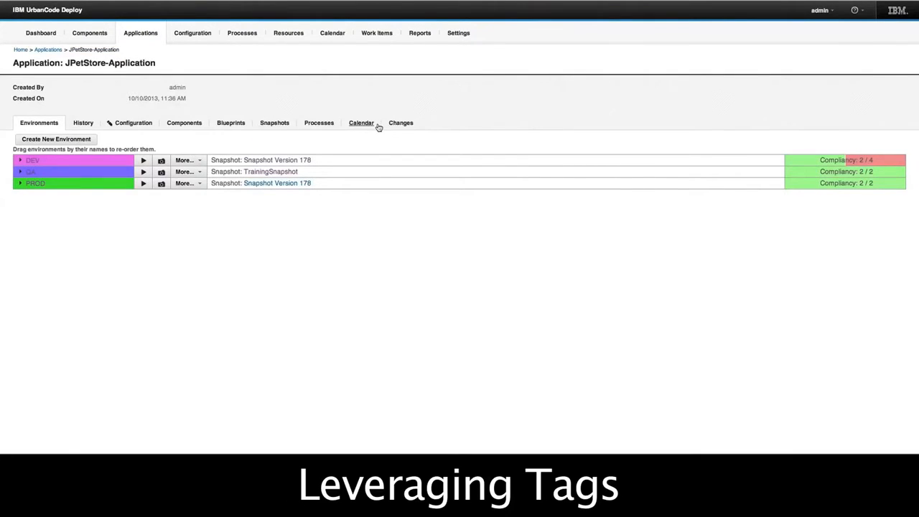
Open the Deploy process from the application's Processes list.
left_click(319, 124)
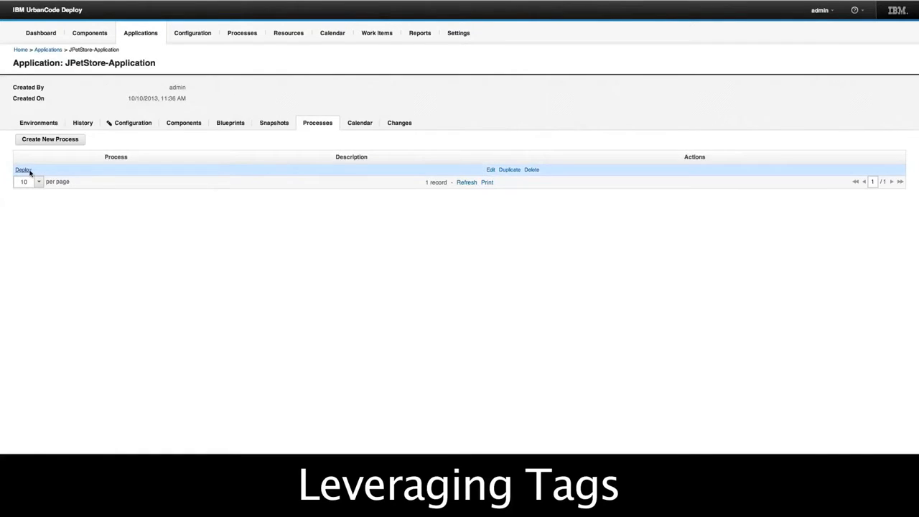
left_click(23, 170)
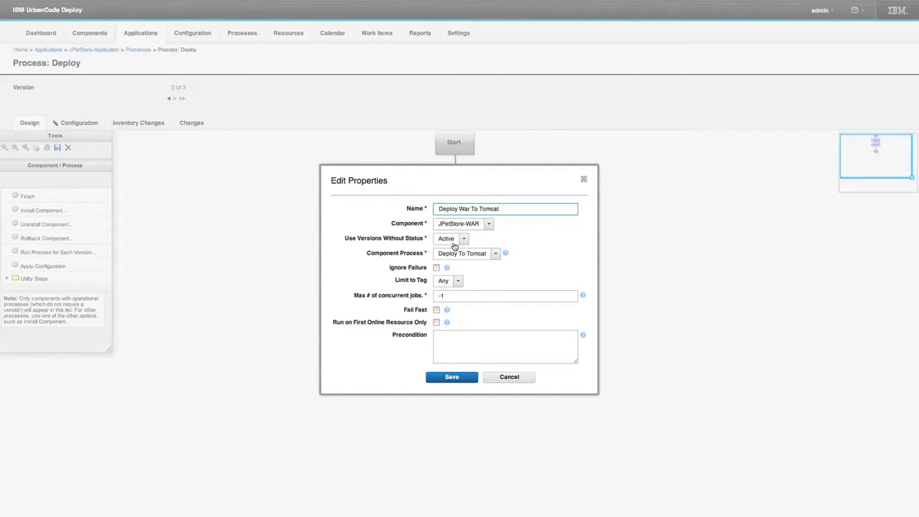
Set the Deploy War To Tomcat step's Limit to Tag to Blue and save.
left_click(457, 280)
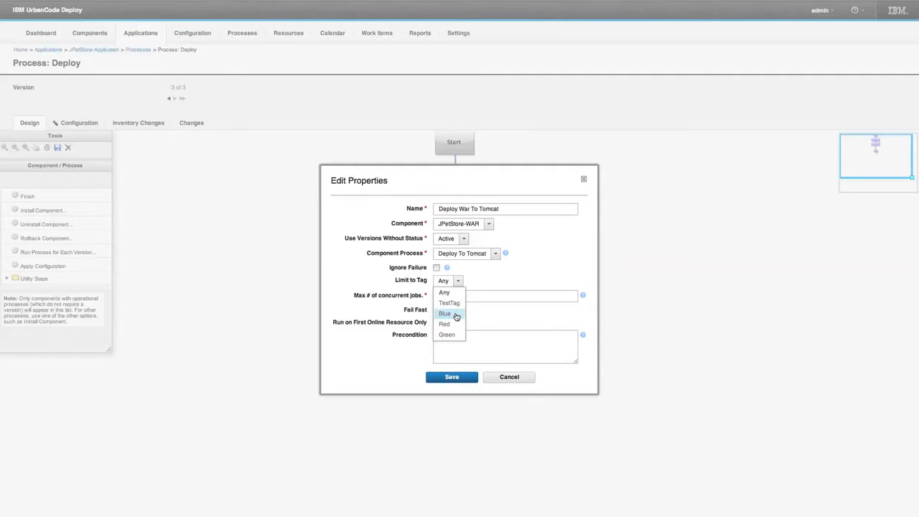
left_click(445, 313)
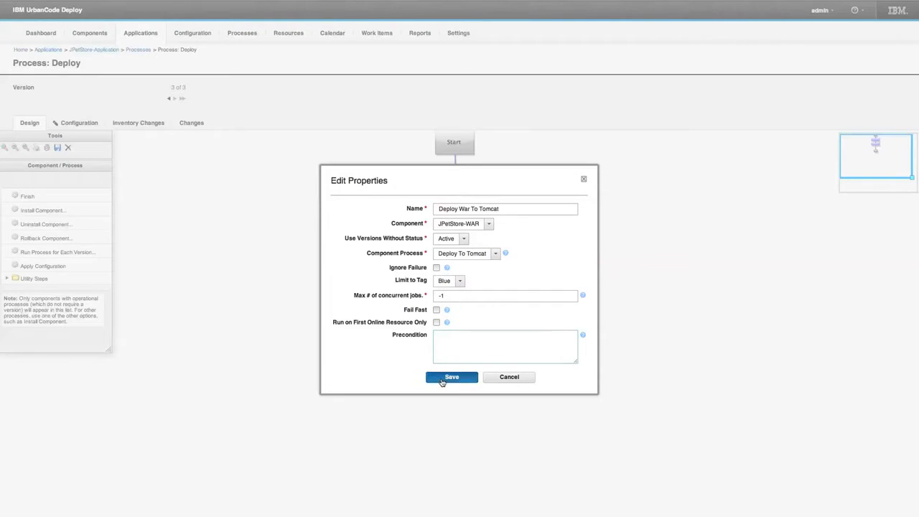
left_click(451, 377)
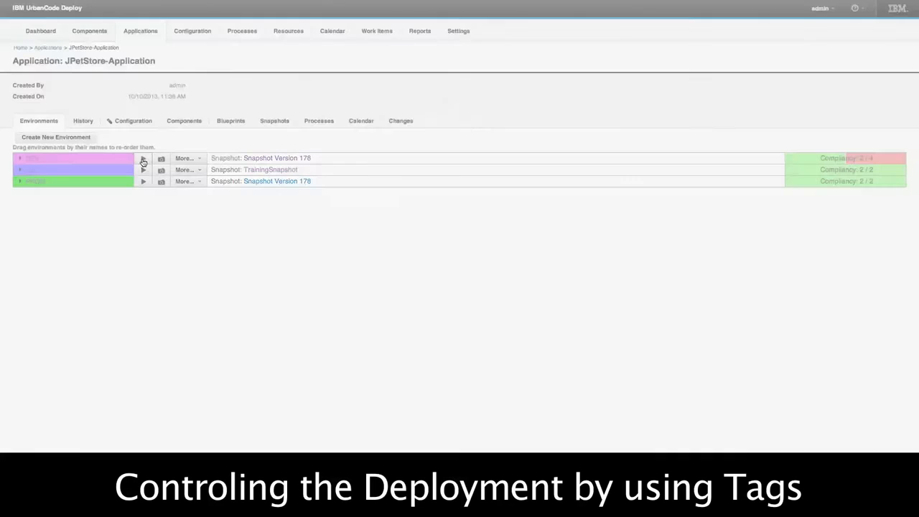
Submit a DEV Deploy run with Latest Version for JPetStore-Static and Only Changed Versions unchecked.
left_click(143, 158)
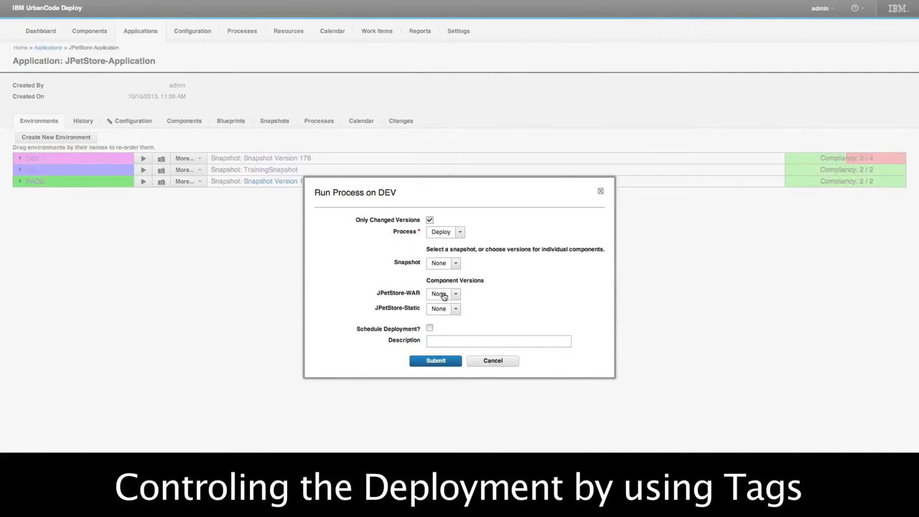
left_click(442, 293)
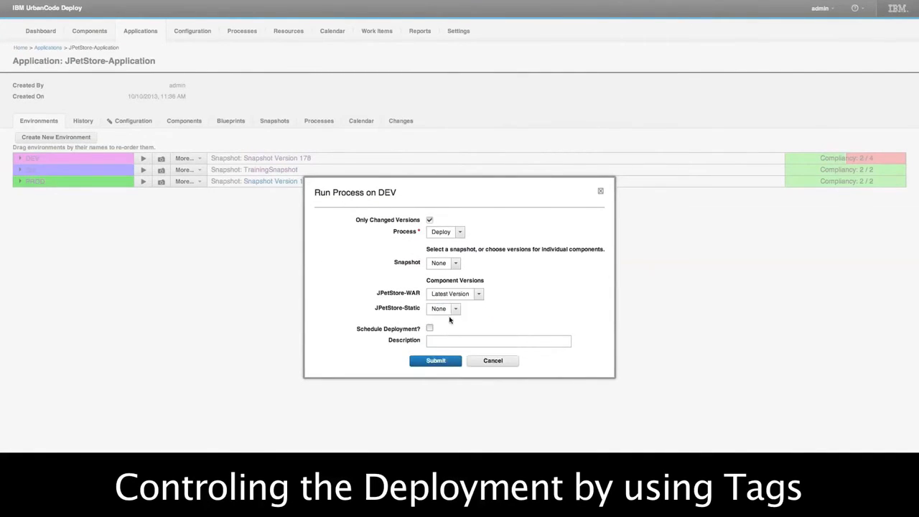
left_click(457, 307)
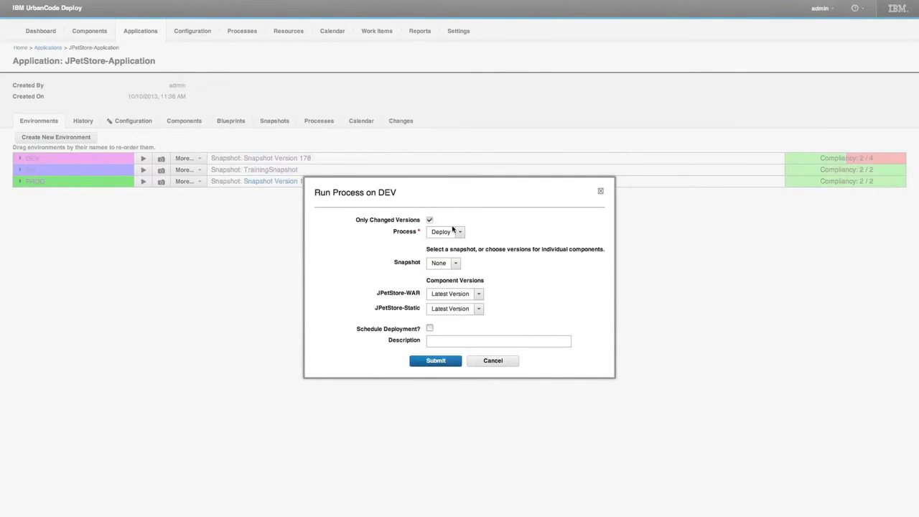
left_click(430, 219)
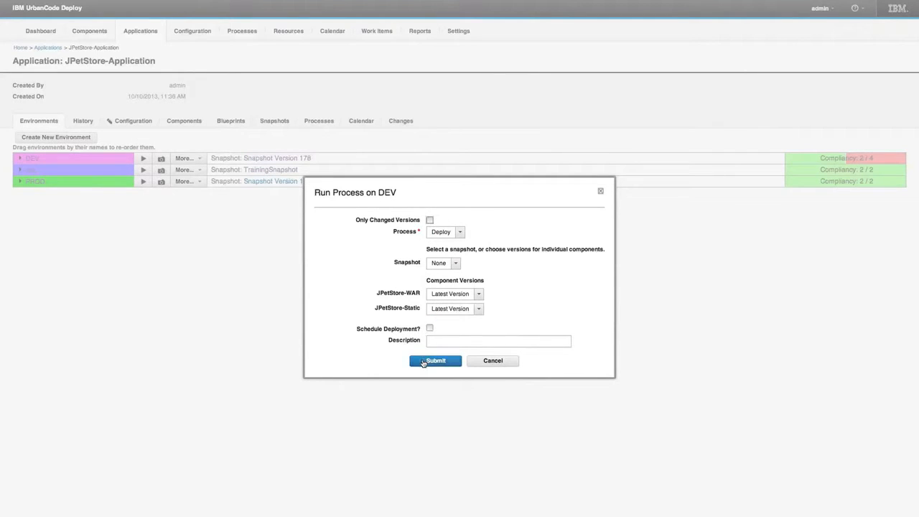
left_click(435, 360)
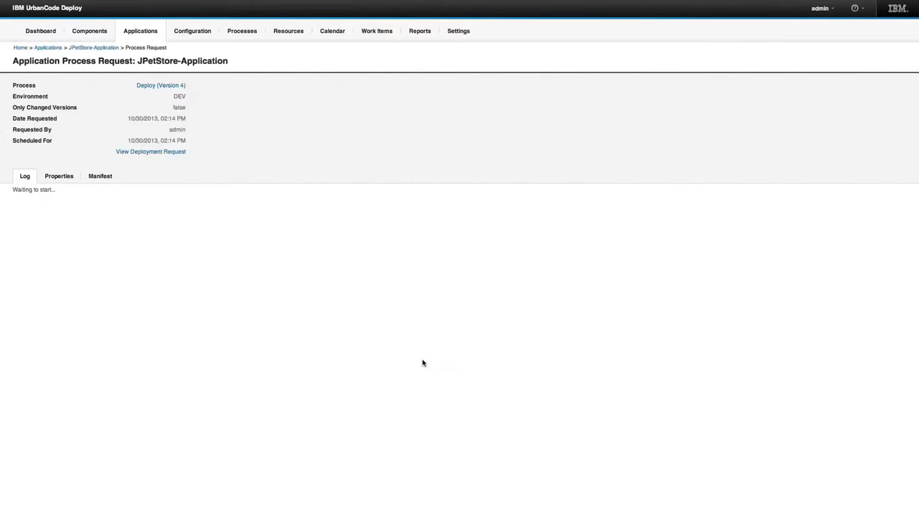
mouse_move(137, 173)
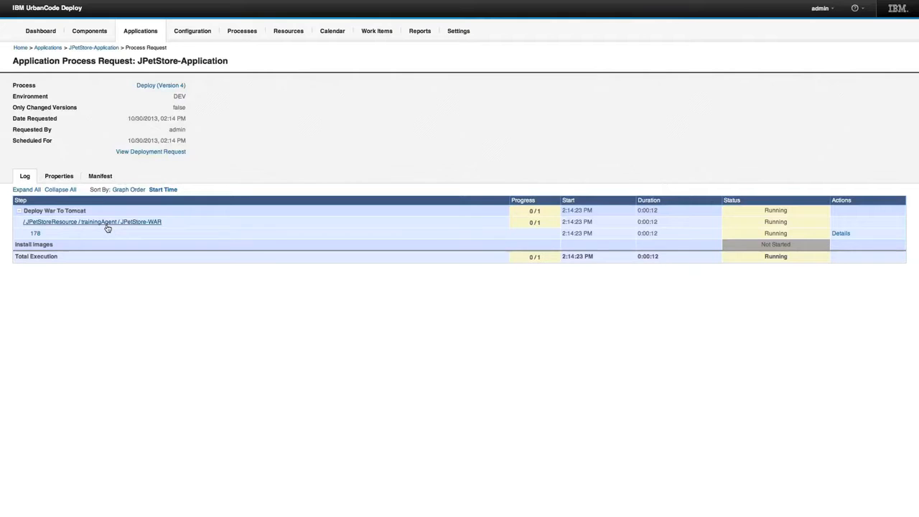
Review the Deploy War To Tomcat step details and return to the JPetStore-Application page.
left_click(18, 210)
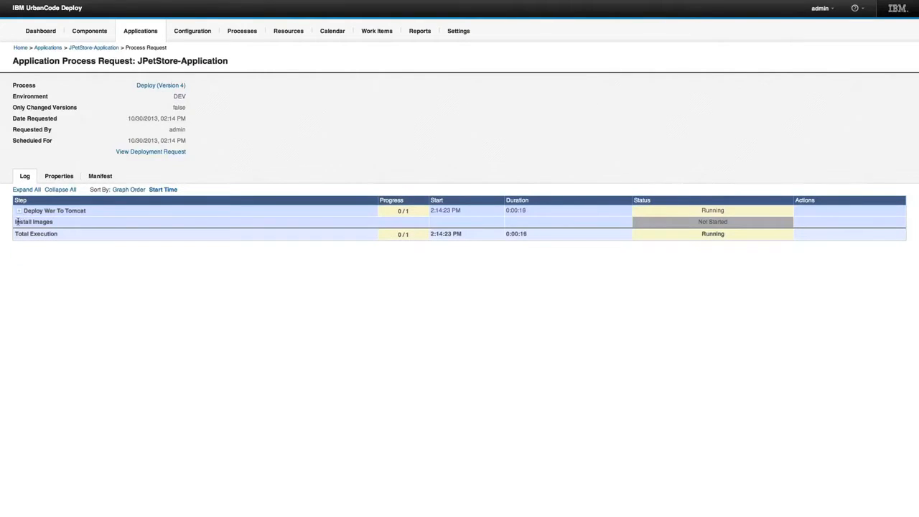
left_click(19, 210)
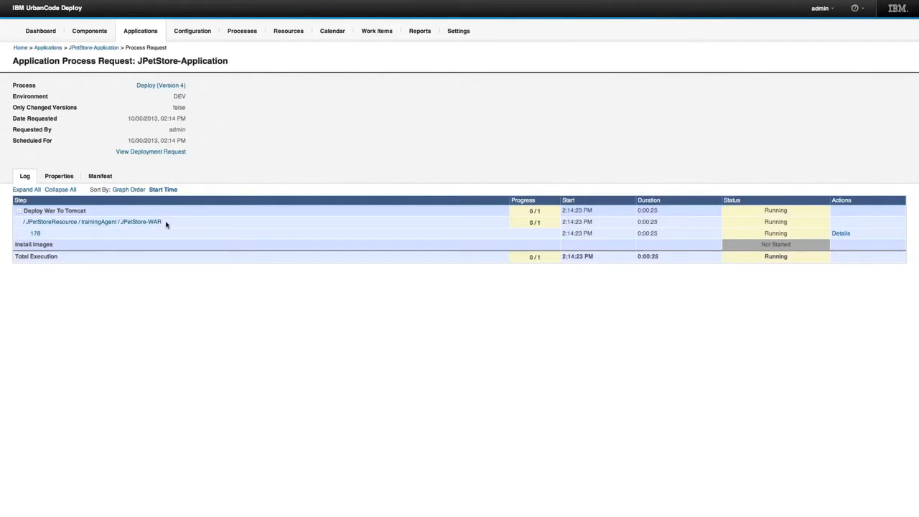
mouse_move(201, 135)
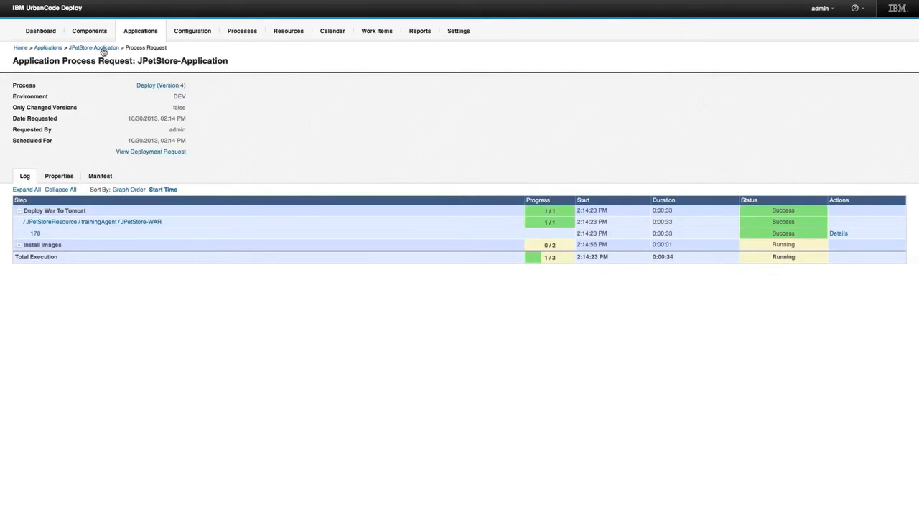
left_click(18, 244)
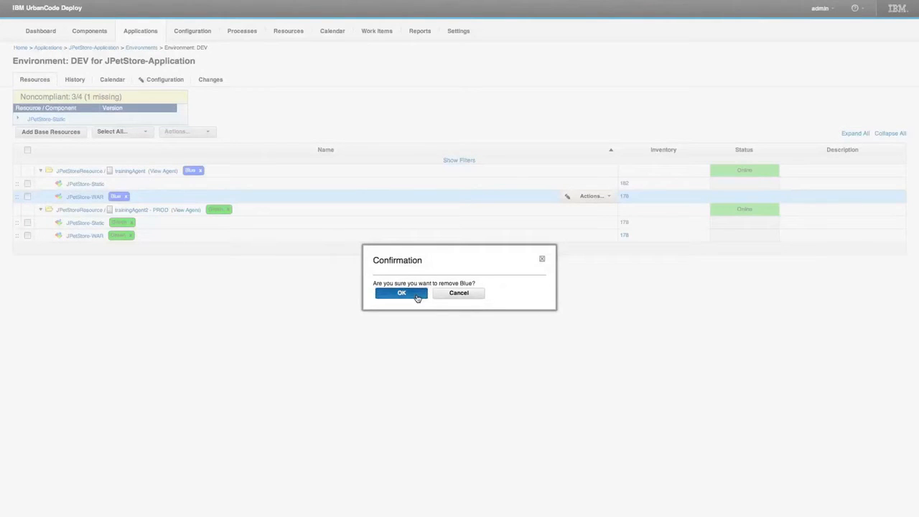
Confirm removing the Blue tag, then review the Install images step's Limit to Tag setting.
left_click(403, 293)
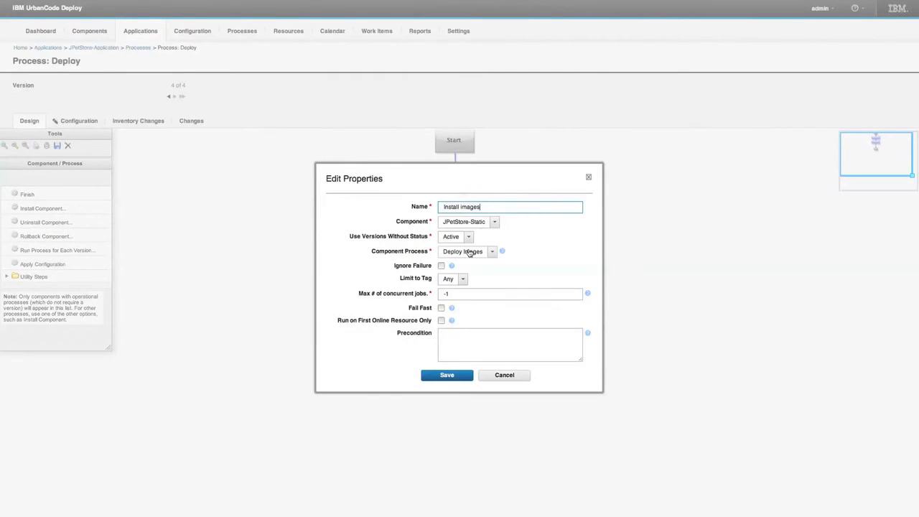
mouse_move(452, 280)
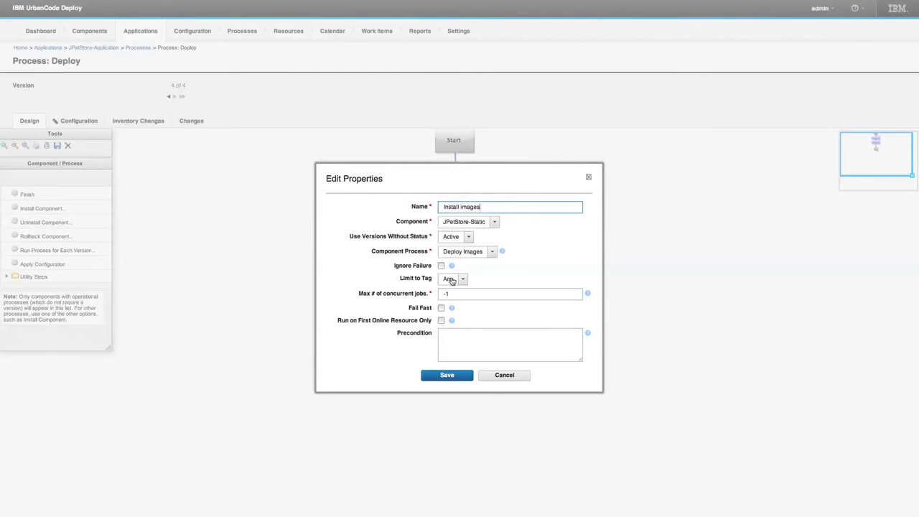
left_click(464, 279)
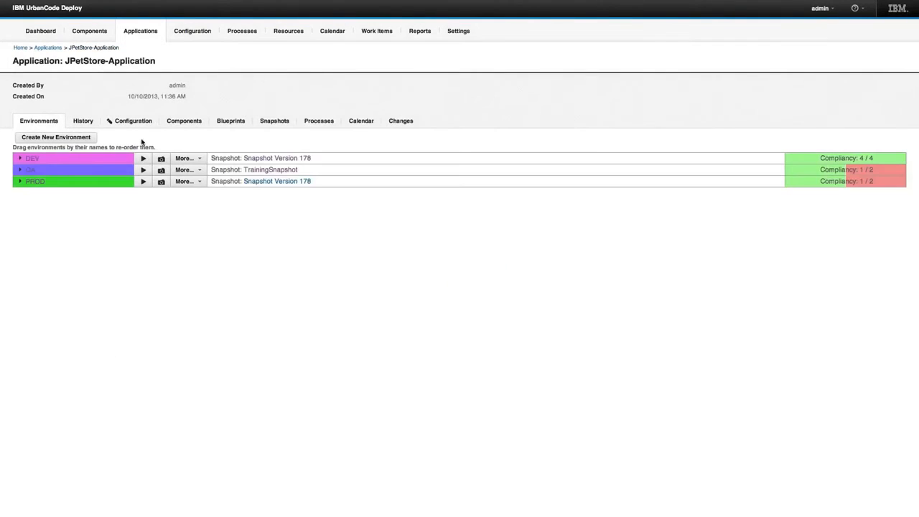
Submit a DEV deployment of WAR 178 and Static 182 with Only Changed Versions unchecked.
left_click(144, 158)
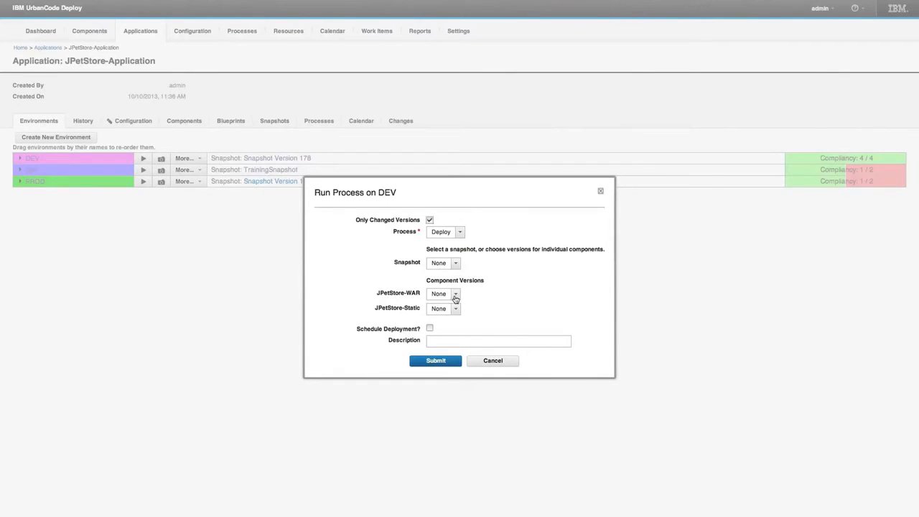
left_click(455, 293)
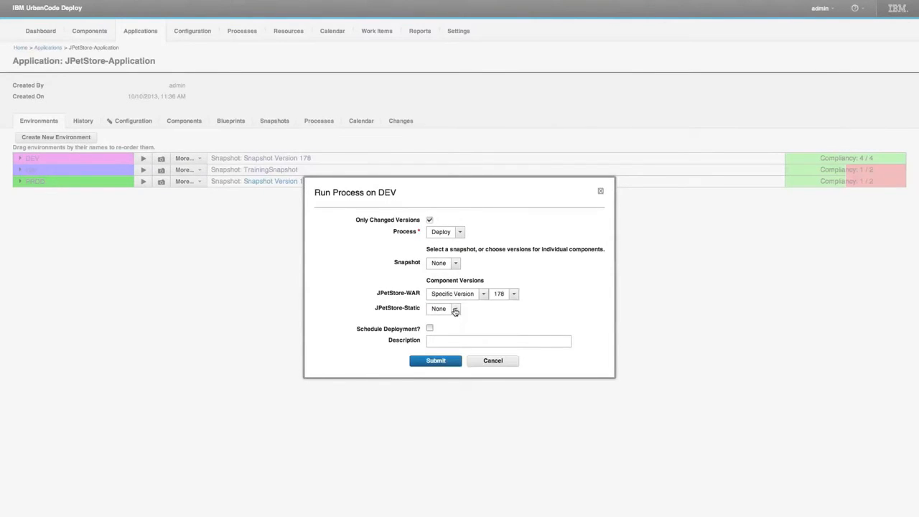
right_click(444, 309)
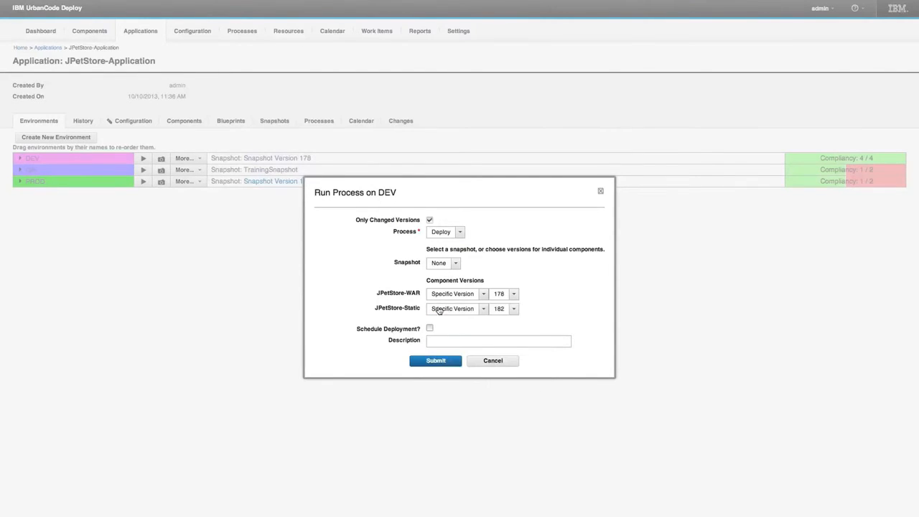
left_click(430, 220)
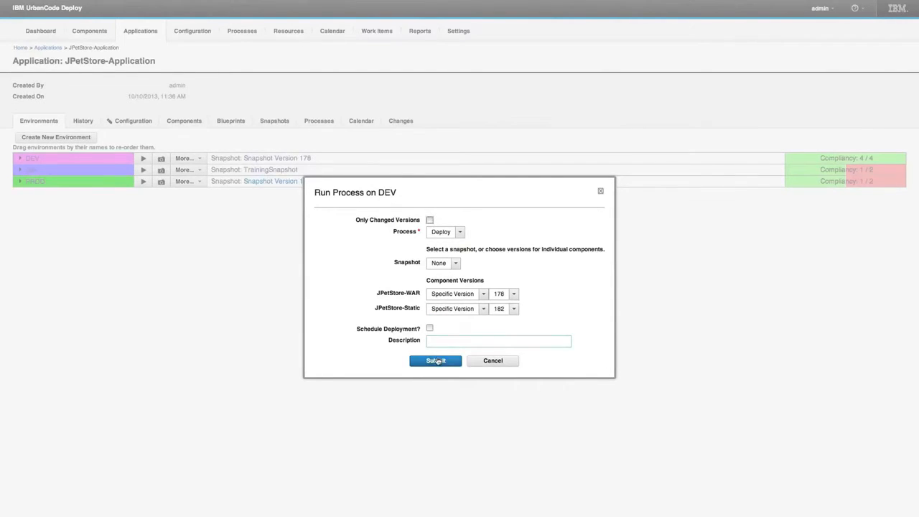
left_click(437, 361)
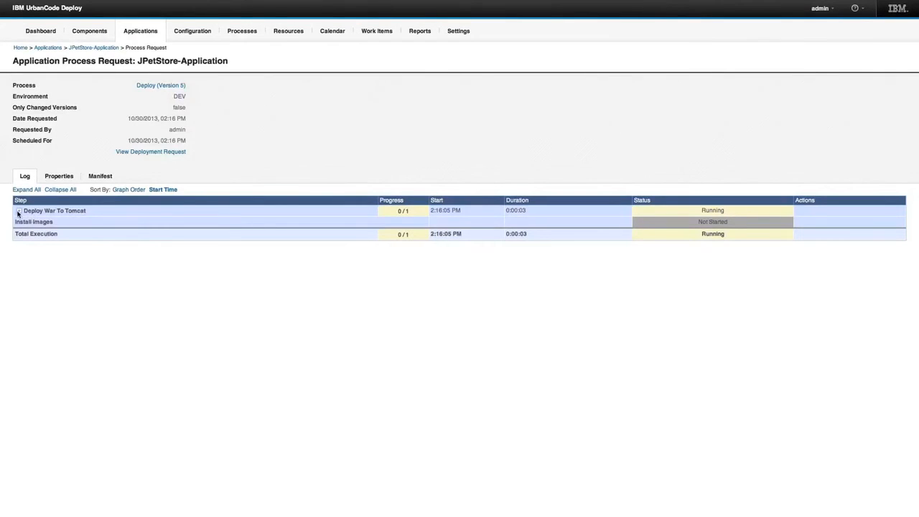
Expand the Deploy War To Tomcat step, review DEV's resources, then switch to DEV's History.
left_click(17, 209)
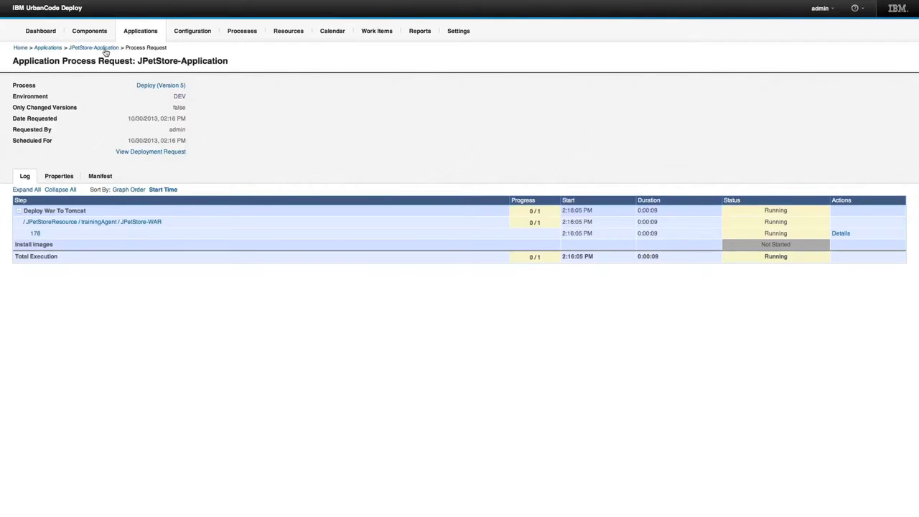
left_click(93, 48)
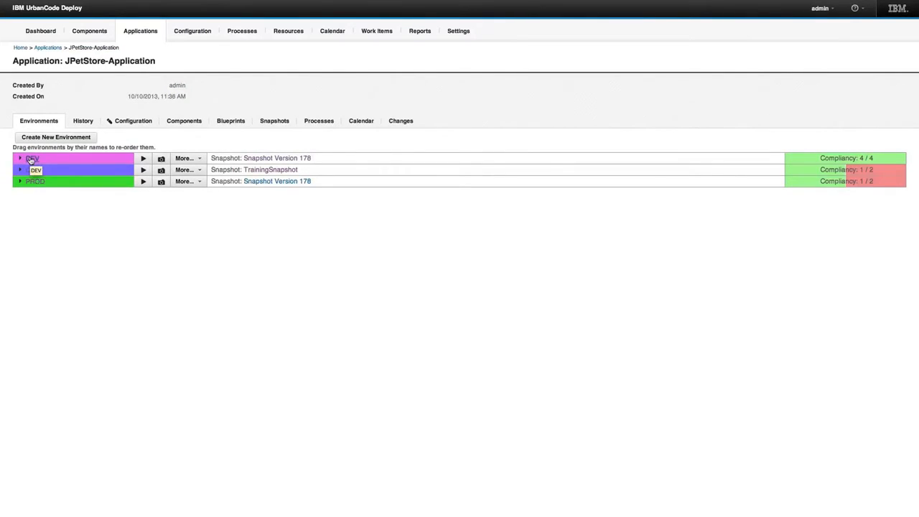
left_click(33, 158)
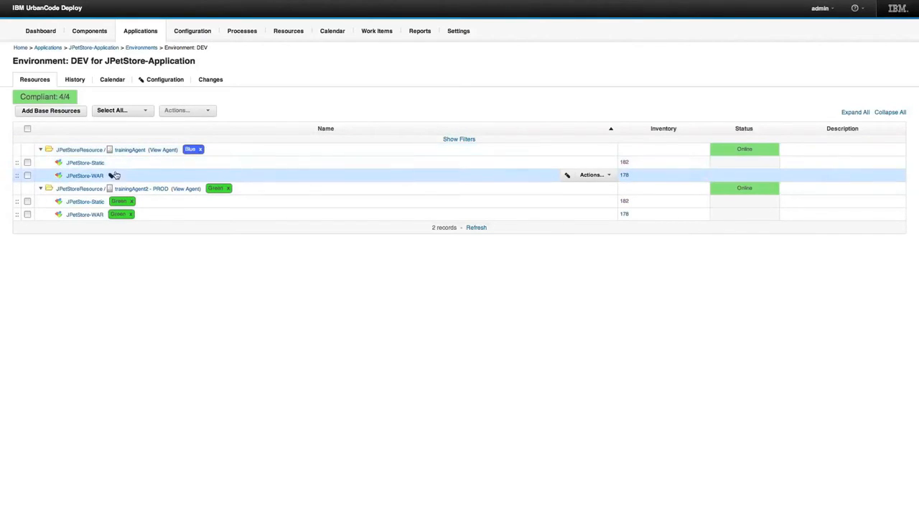
mouse_move(132, 176)
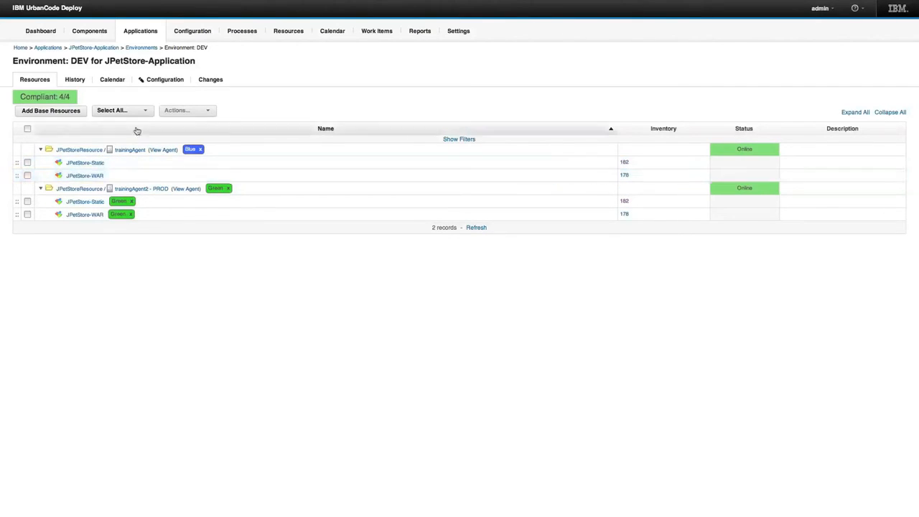
left_click(74, 79)
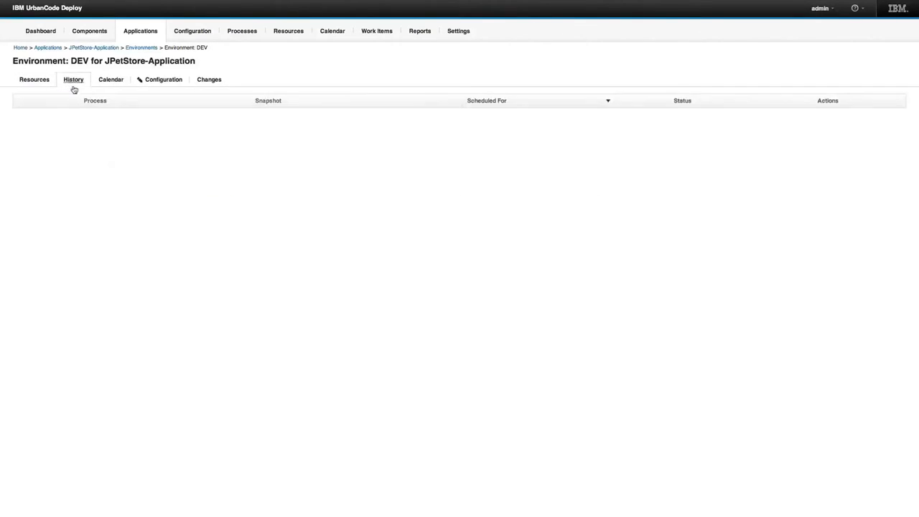
View the running Deploy request with all steps expanded to confirm both ran on trainingAgent.
left_click(72, 79)
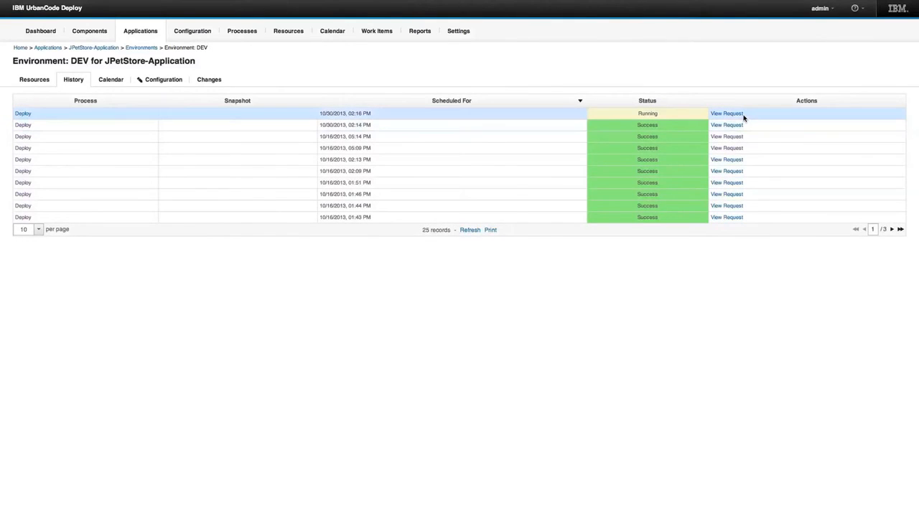
left_click(727, 112)
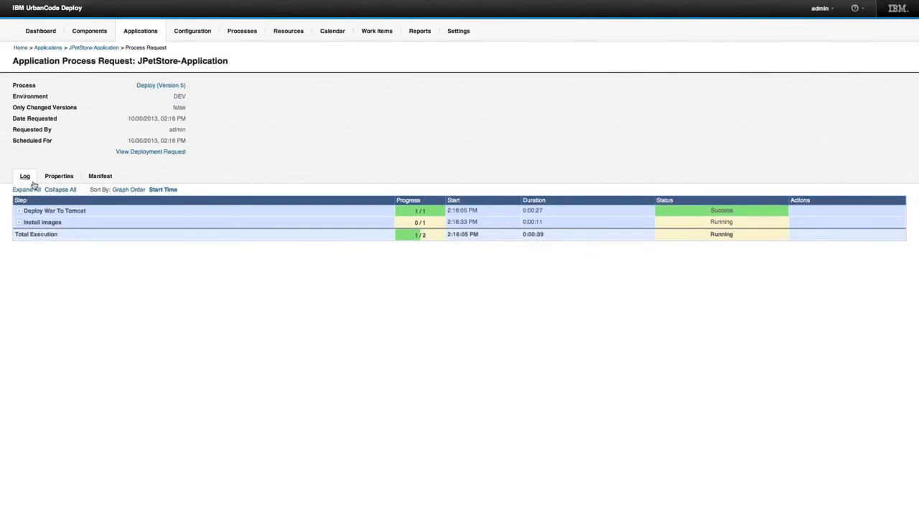
left_click(19, 209)
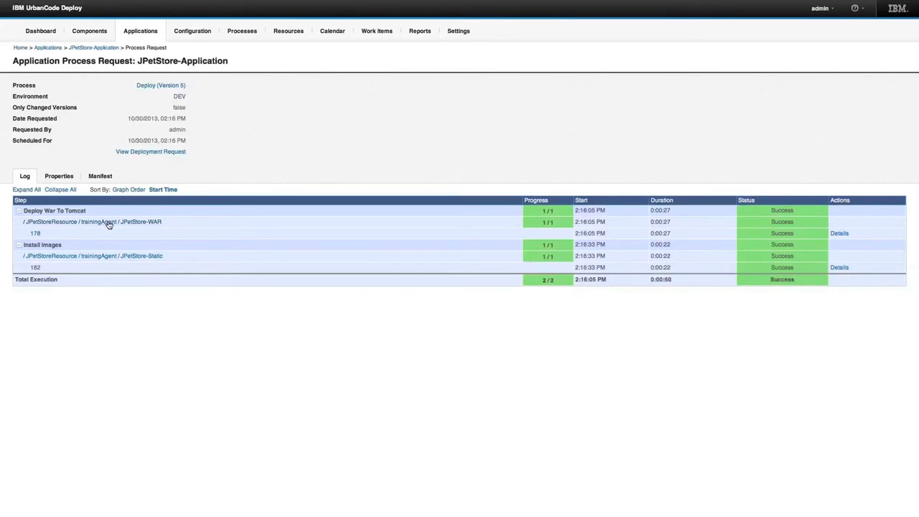
mouse_move(158, 230)
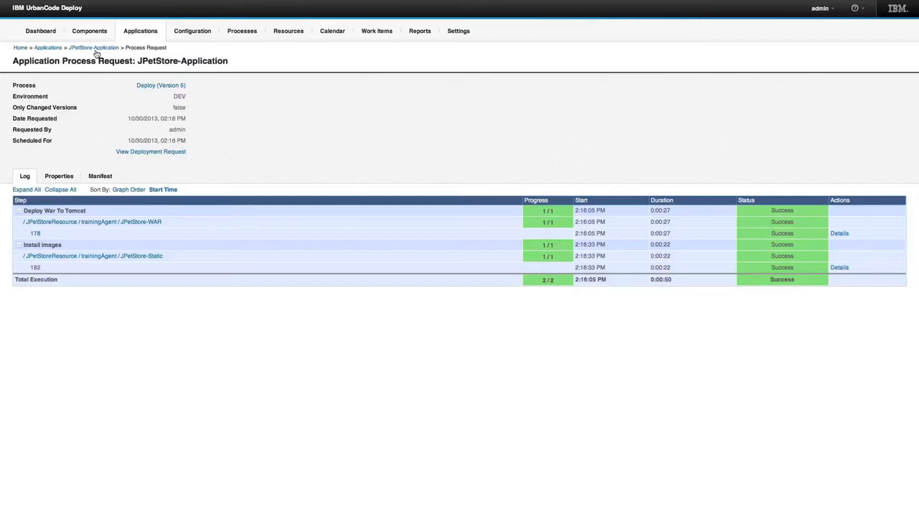
Return to the JPetStore application and reopen DEV's resources.
left_click(94, 47)
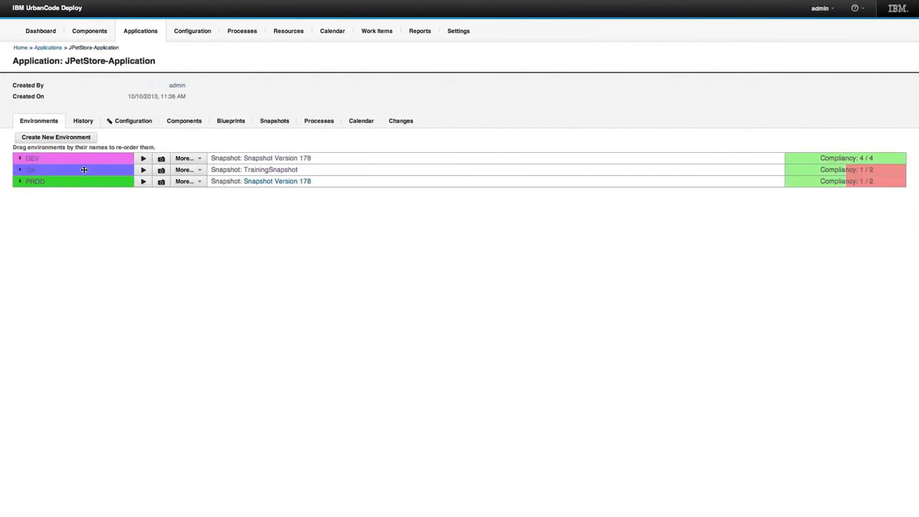
left_click(31, 158)
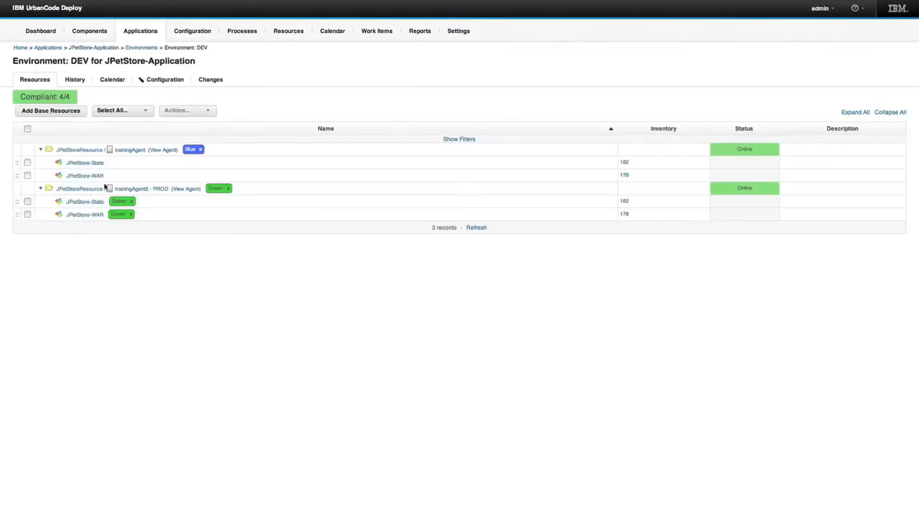